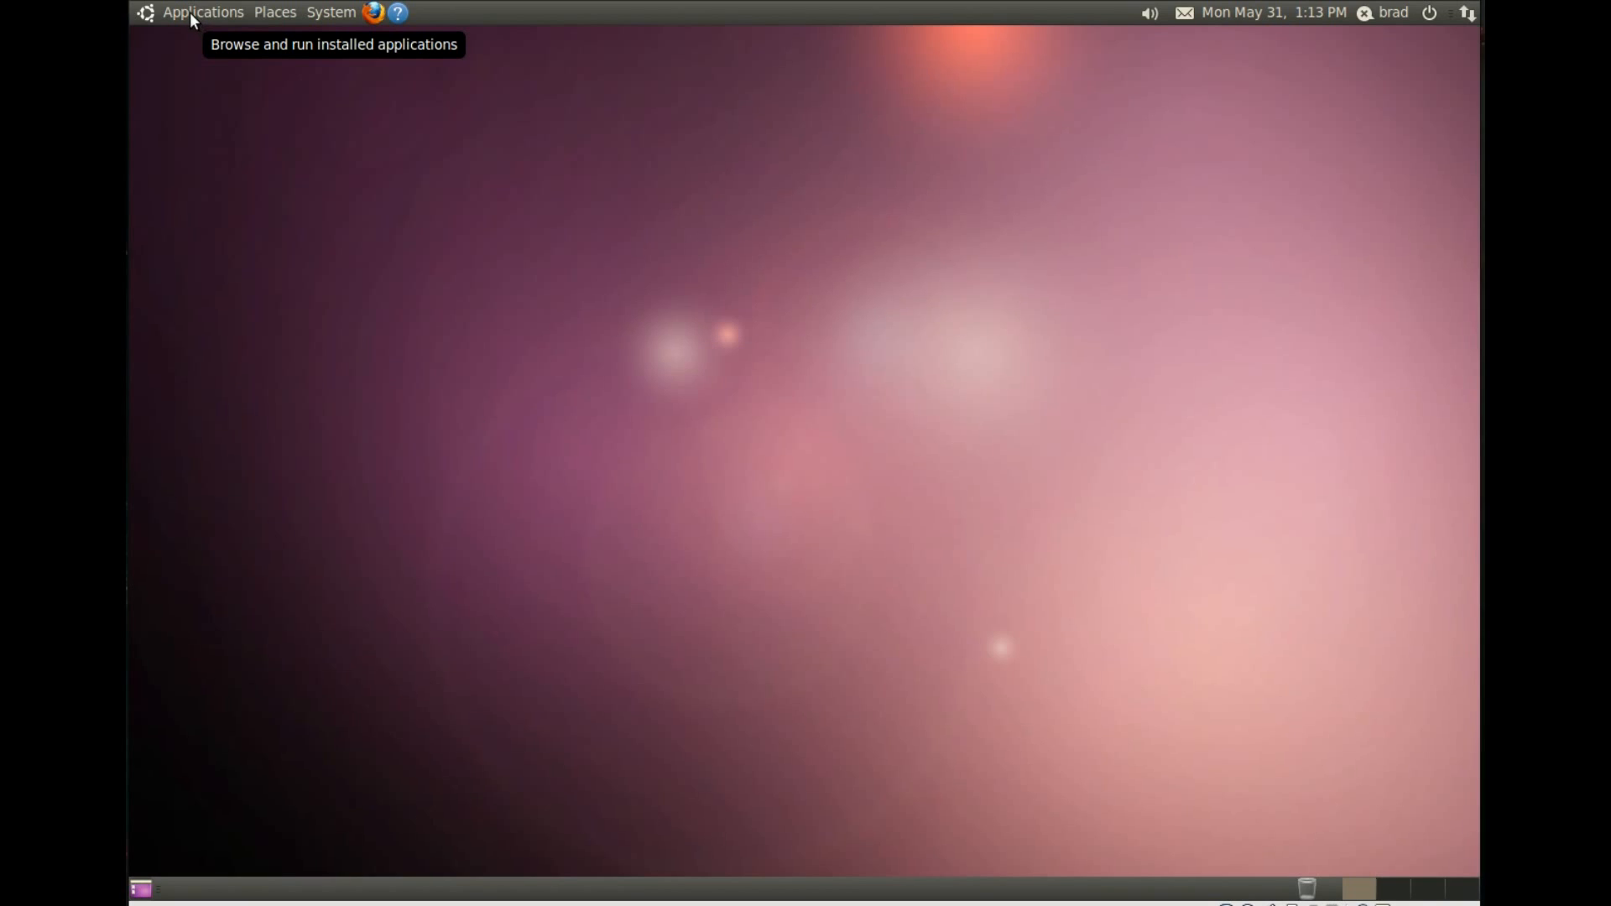
Step: Launch Terminal from the Applications > Accessories menu
{"action": "left_click", "coordinate": [202, 12]}
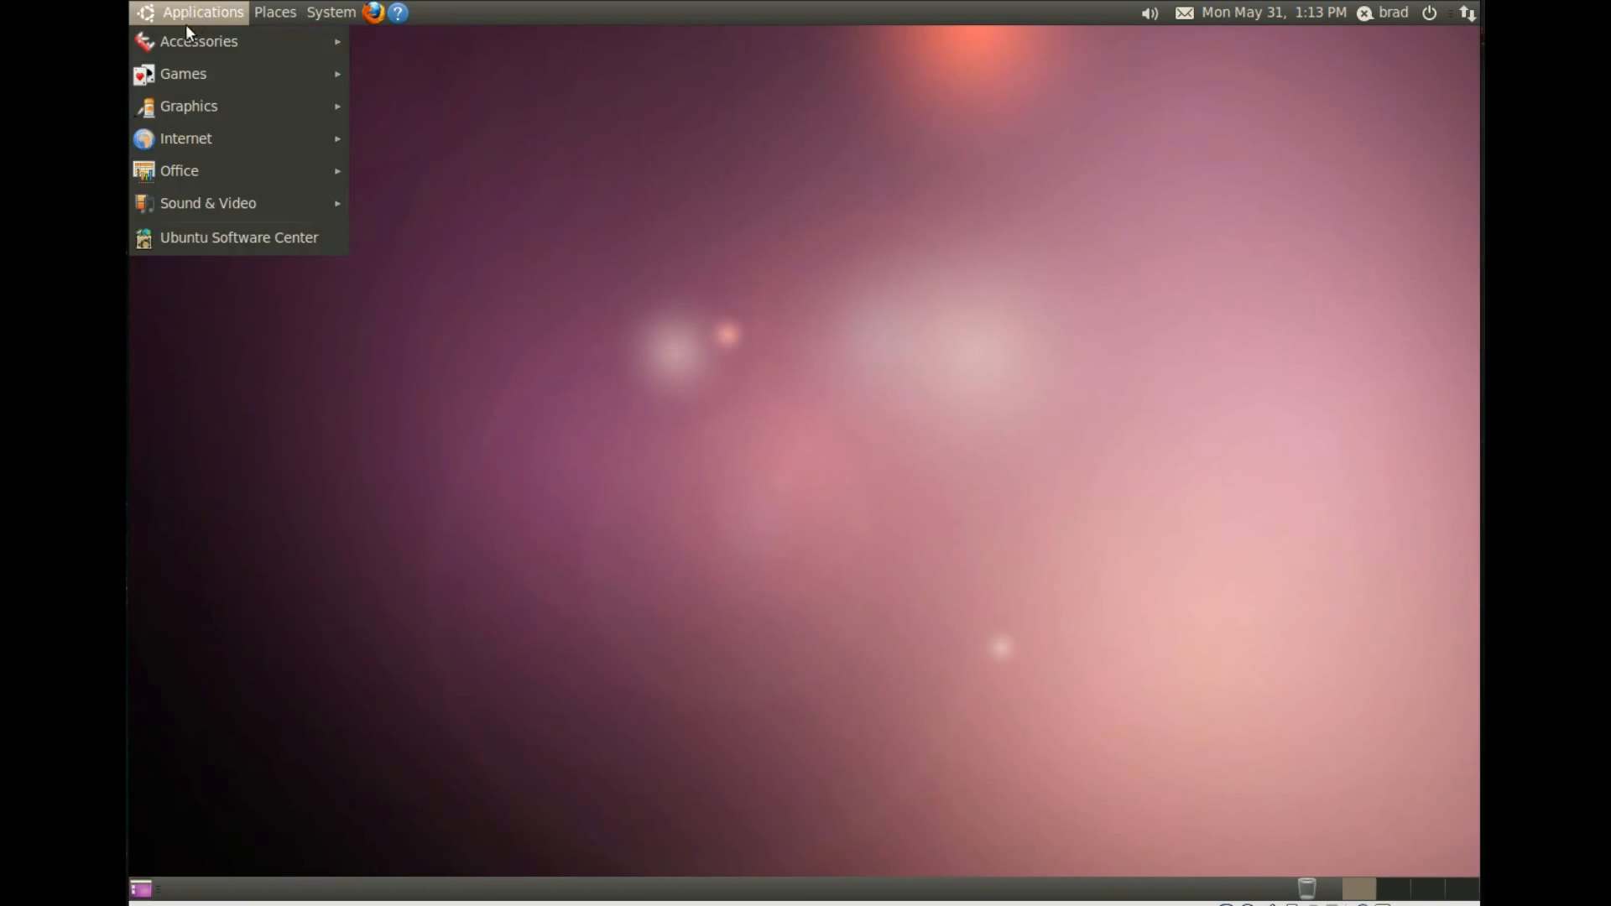
{"action": "mouse_move", "coordinate": [198, 41]}
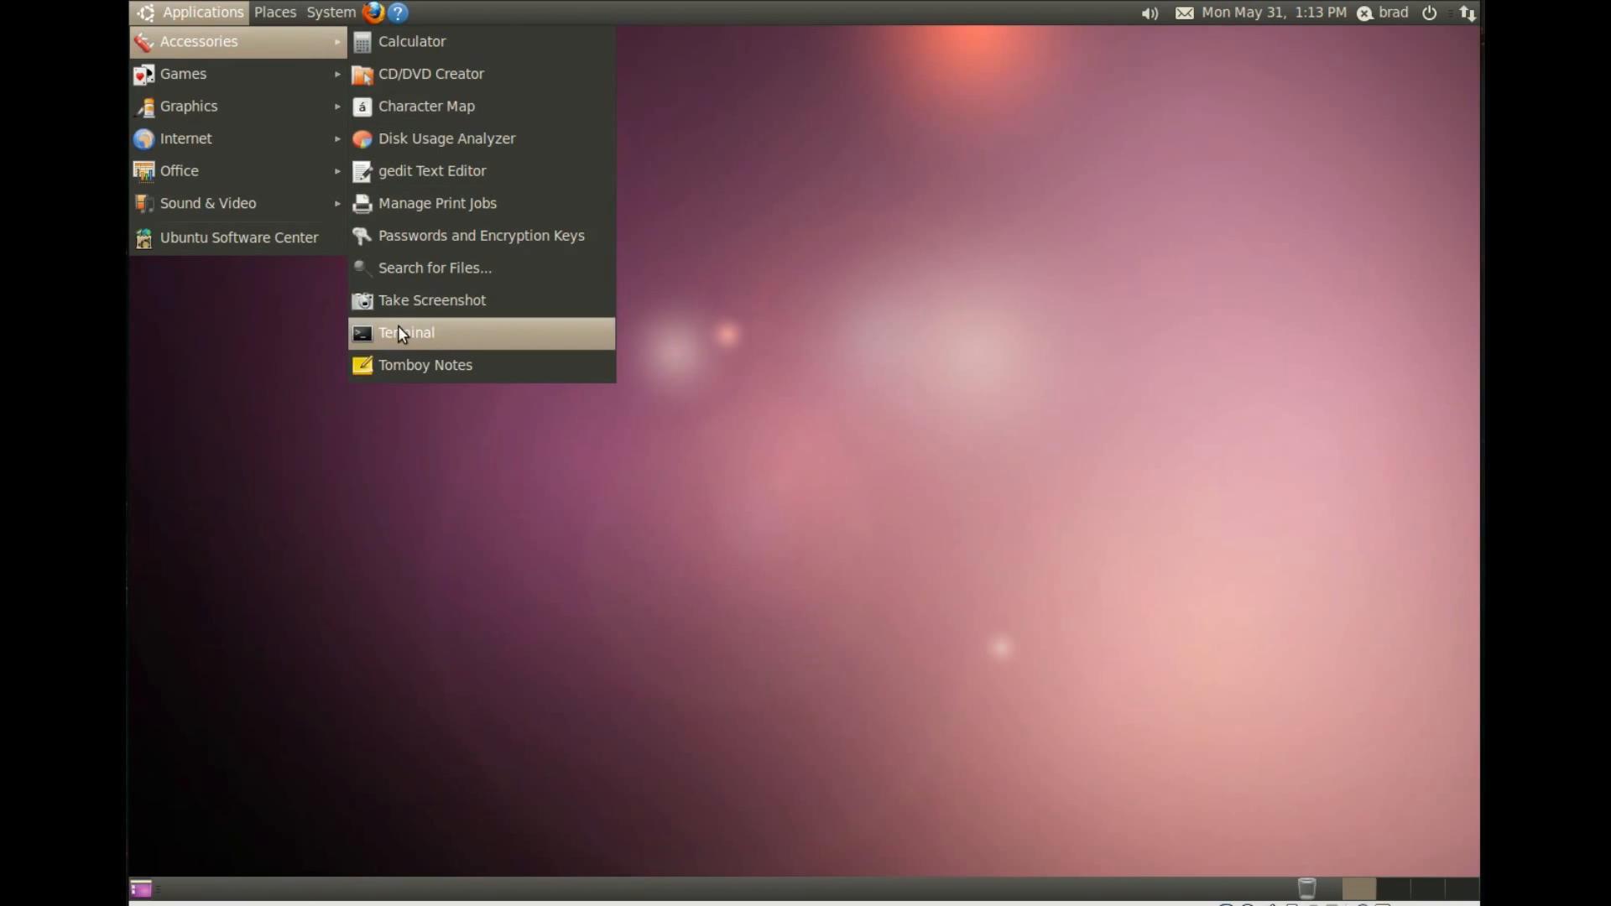
{"action": "left_click", "coordinate": [406, 332]}
{"action": "type", "text": "sudo aptitude install ubuntu-restricted-extras"}
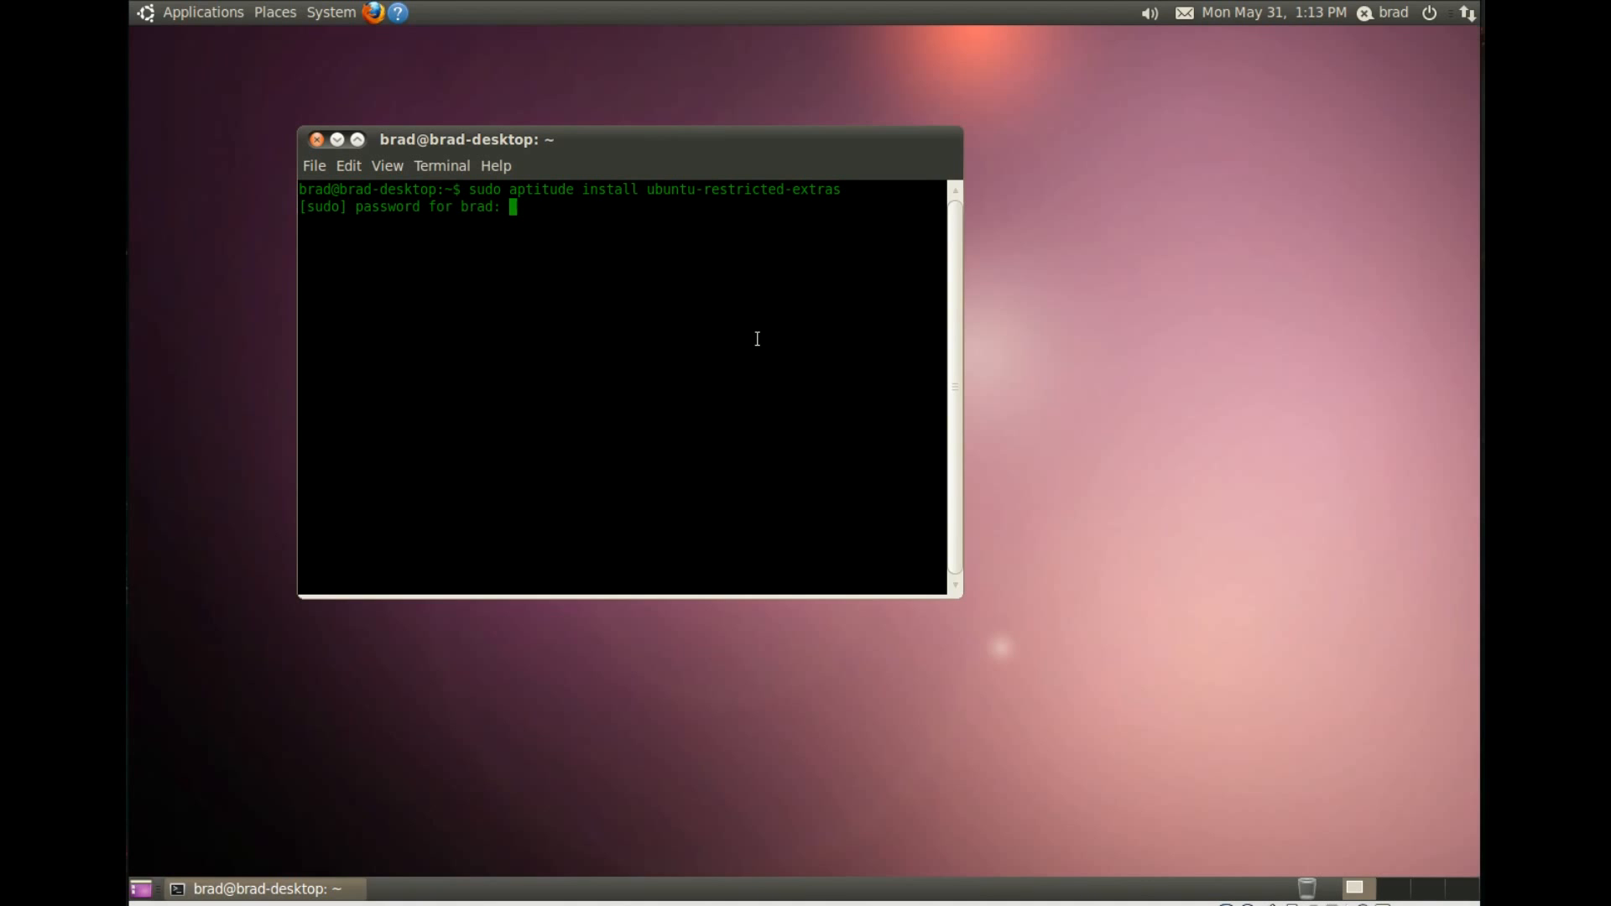
Step: Authenticate and confirm installing ubuntu-restricted-extras with its 69 dependencies
{"action": "key", "text": "Return"}
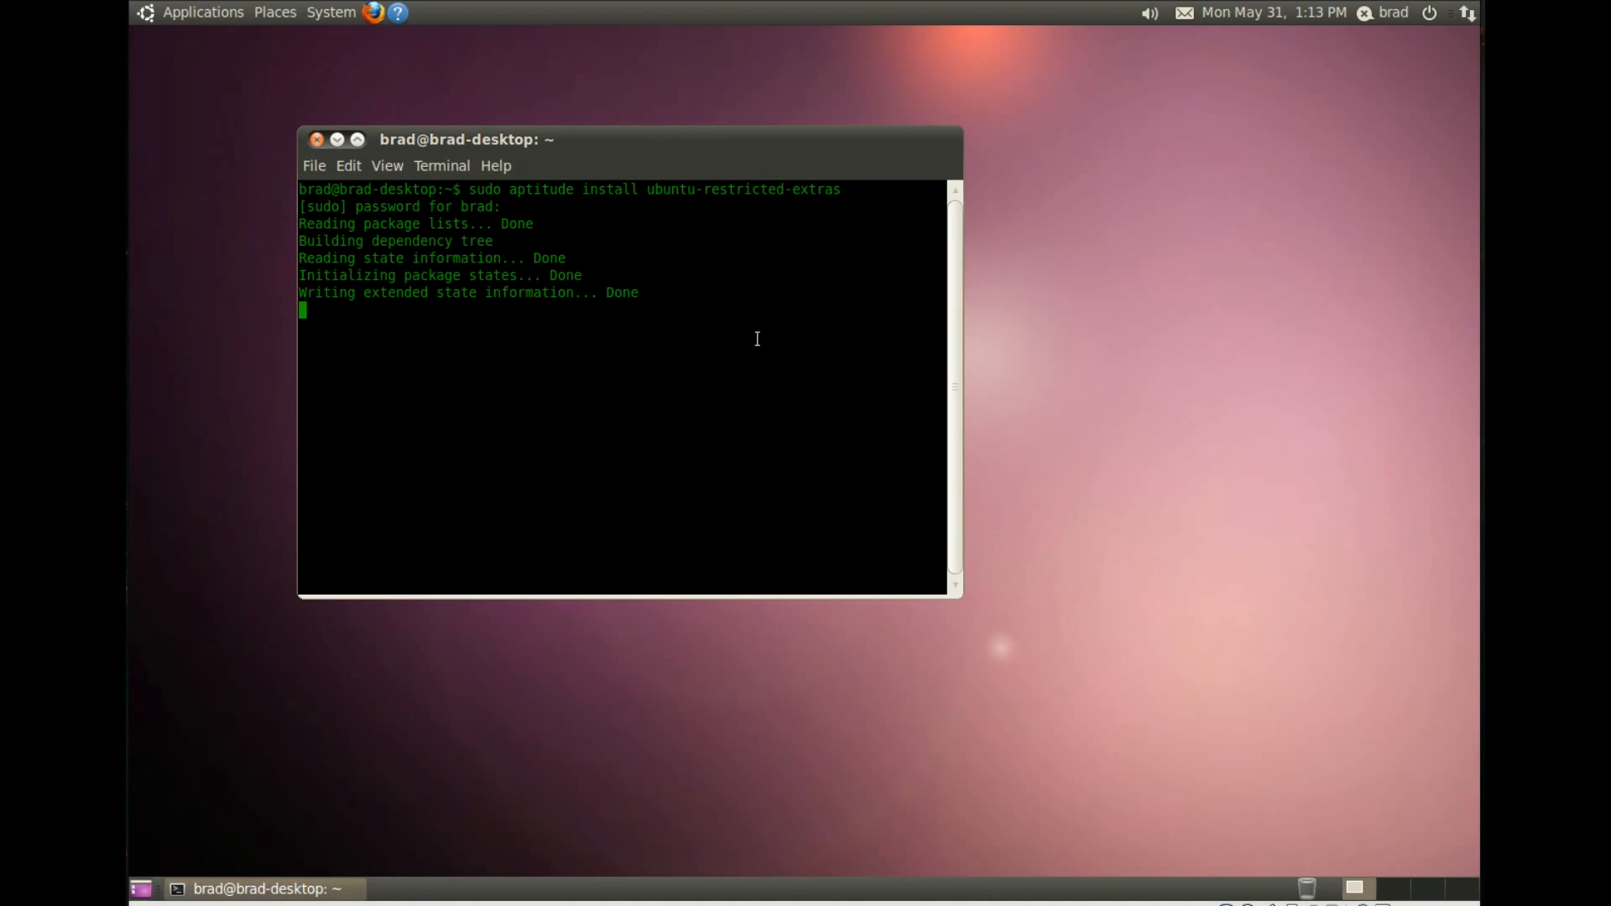
{"action": "type", "text": "you want to continue? [Y/n/?] y"}
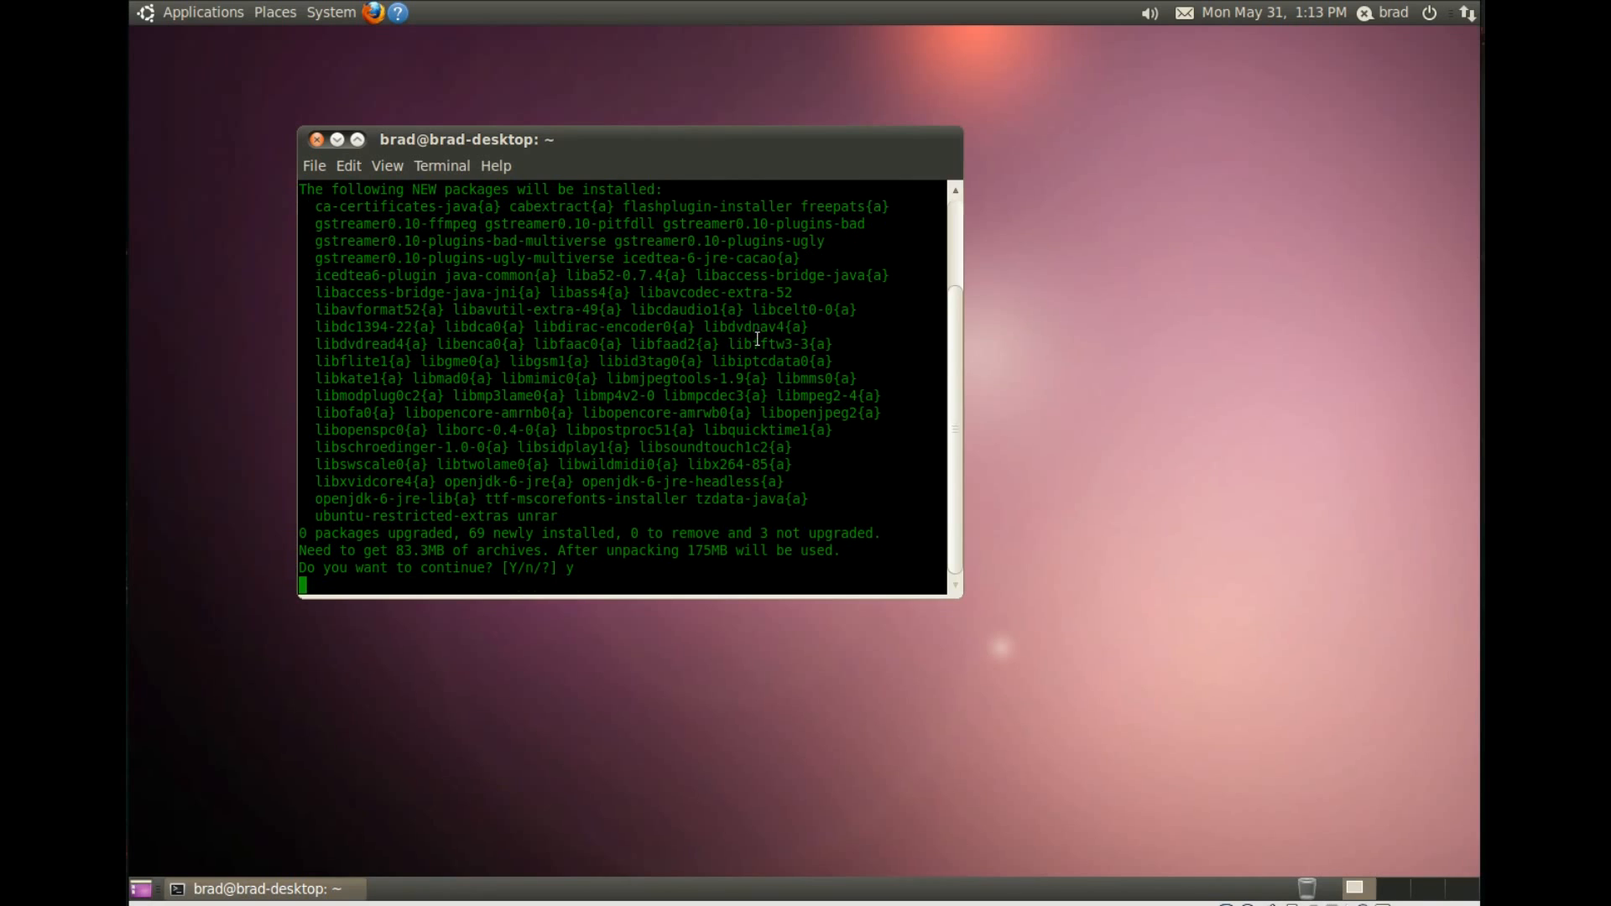
{"action": "key", "text": "Return"}
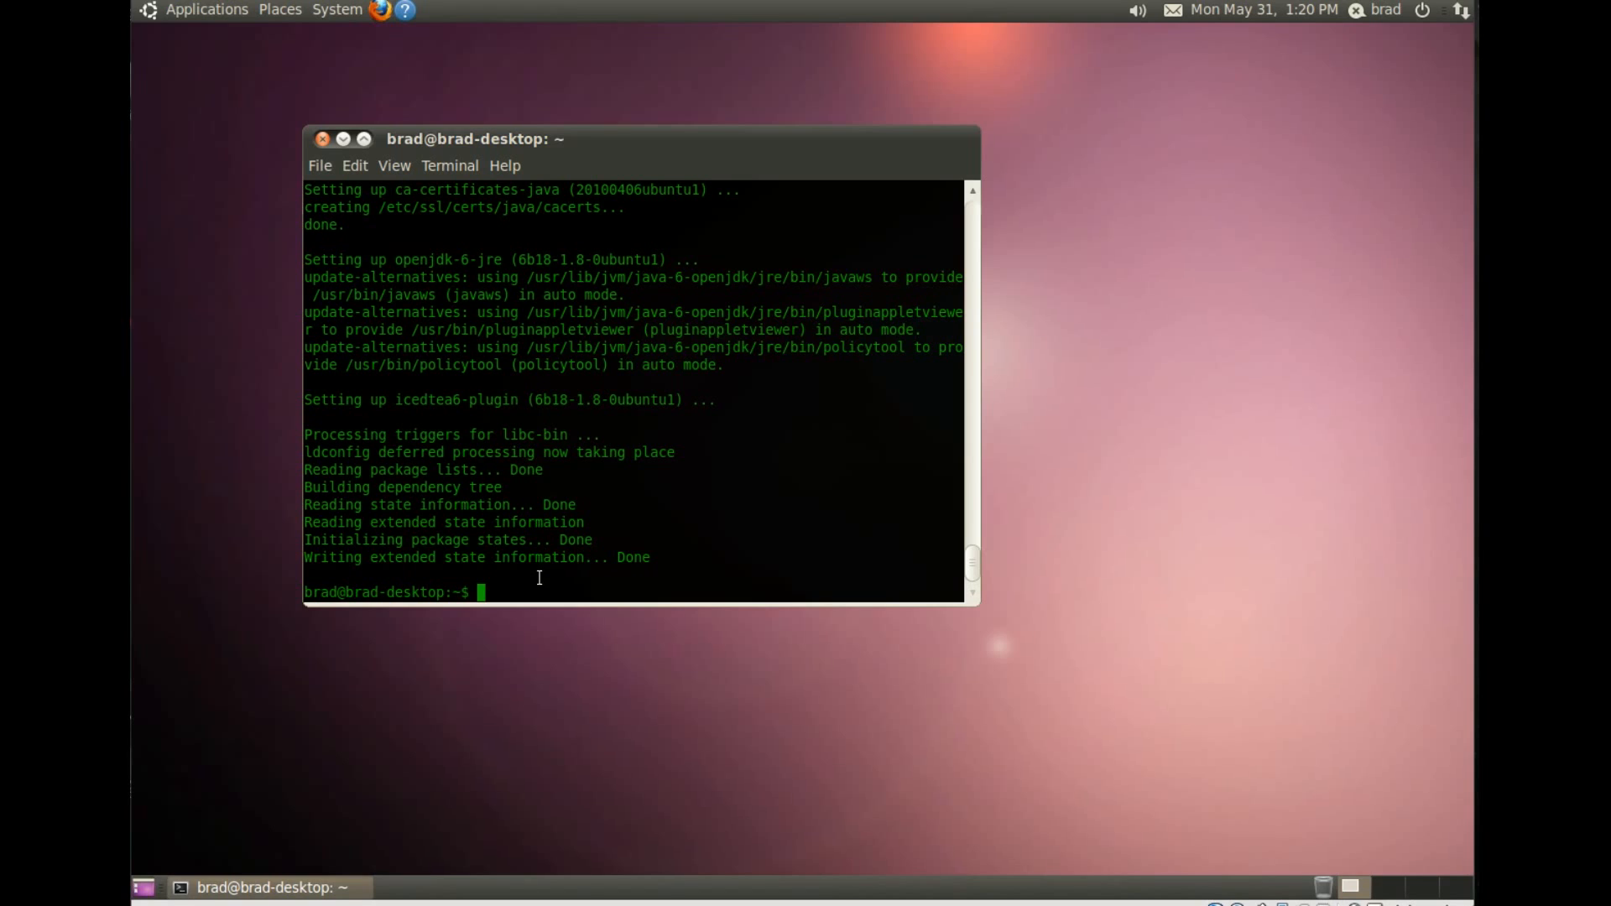
Step: Paste the copied libdvdcss2 DVD support command into the terminal and run it
{"action": "right_click", "coordinate": [536, 585]}
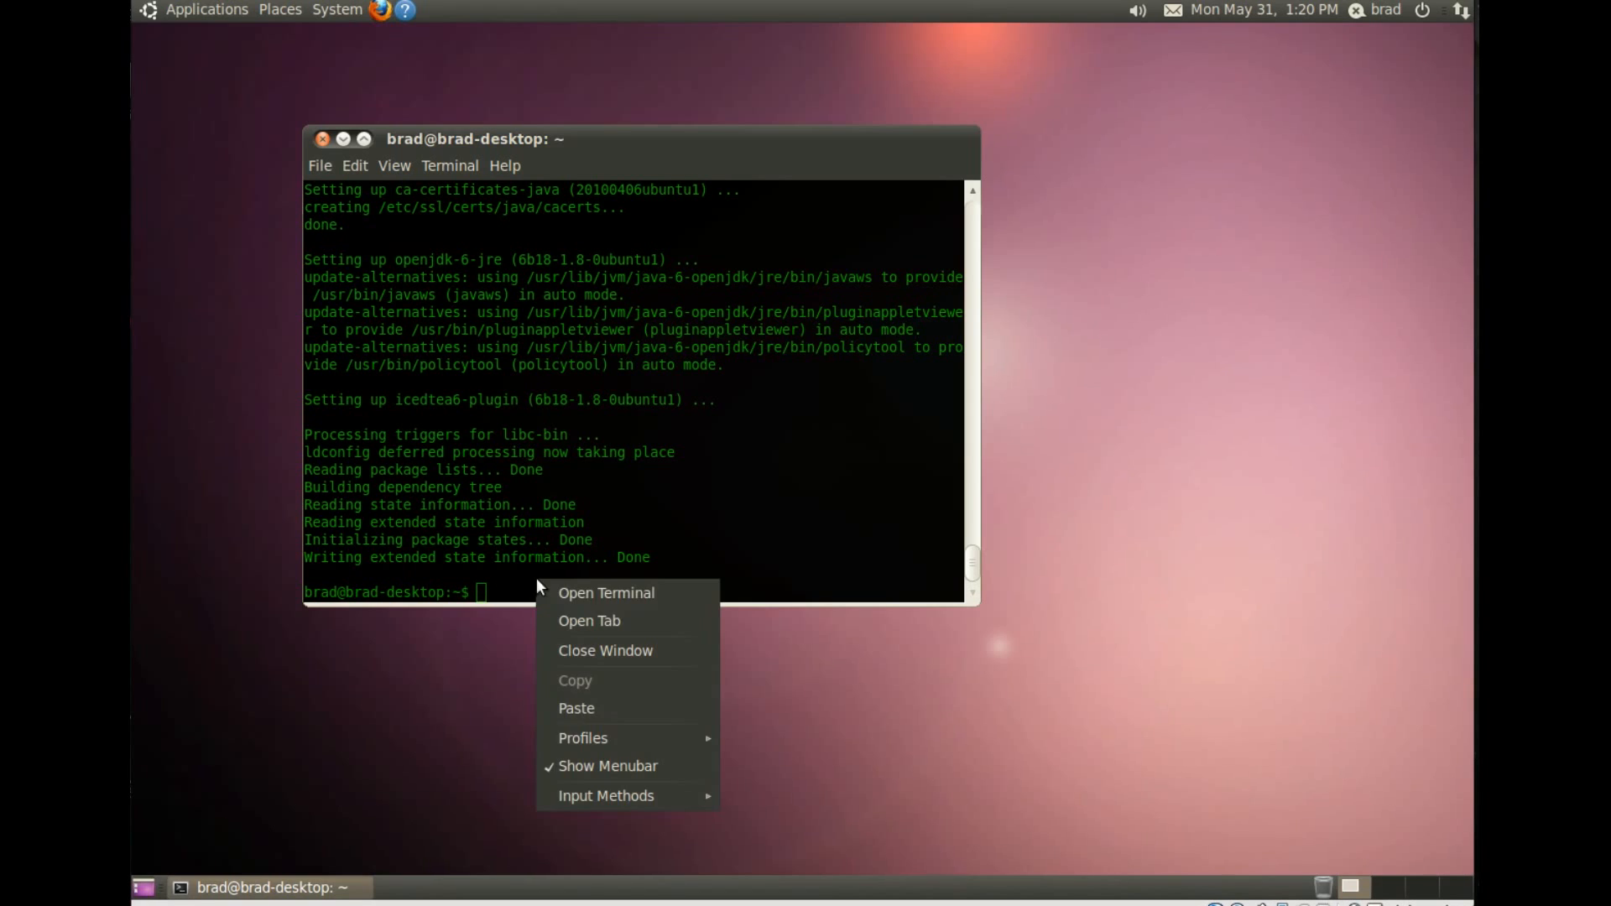
{"action": "mouse_move", "coordinate": [591, 620]}
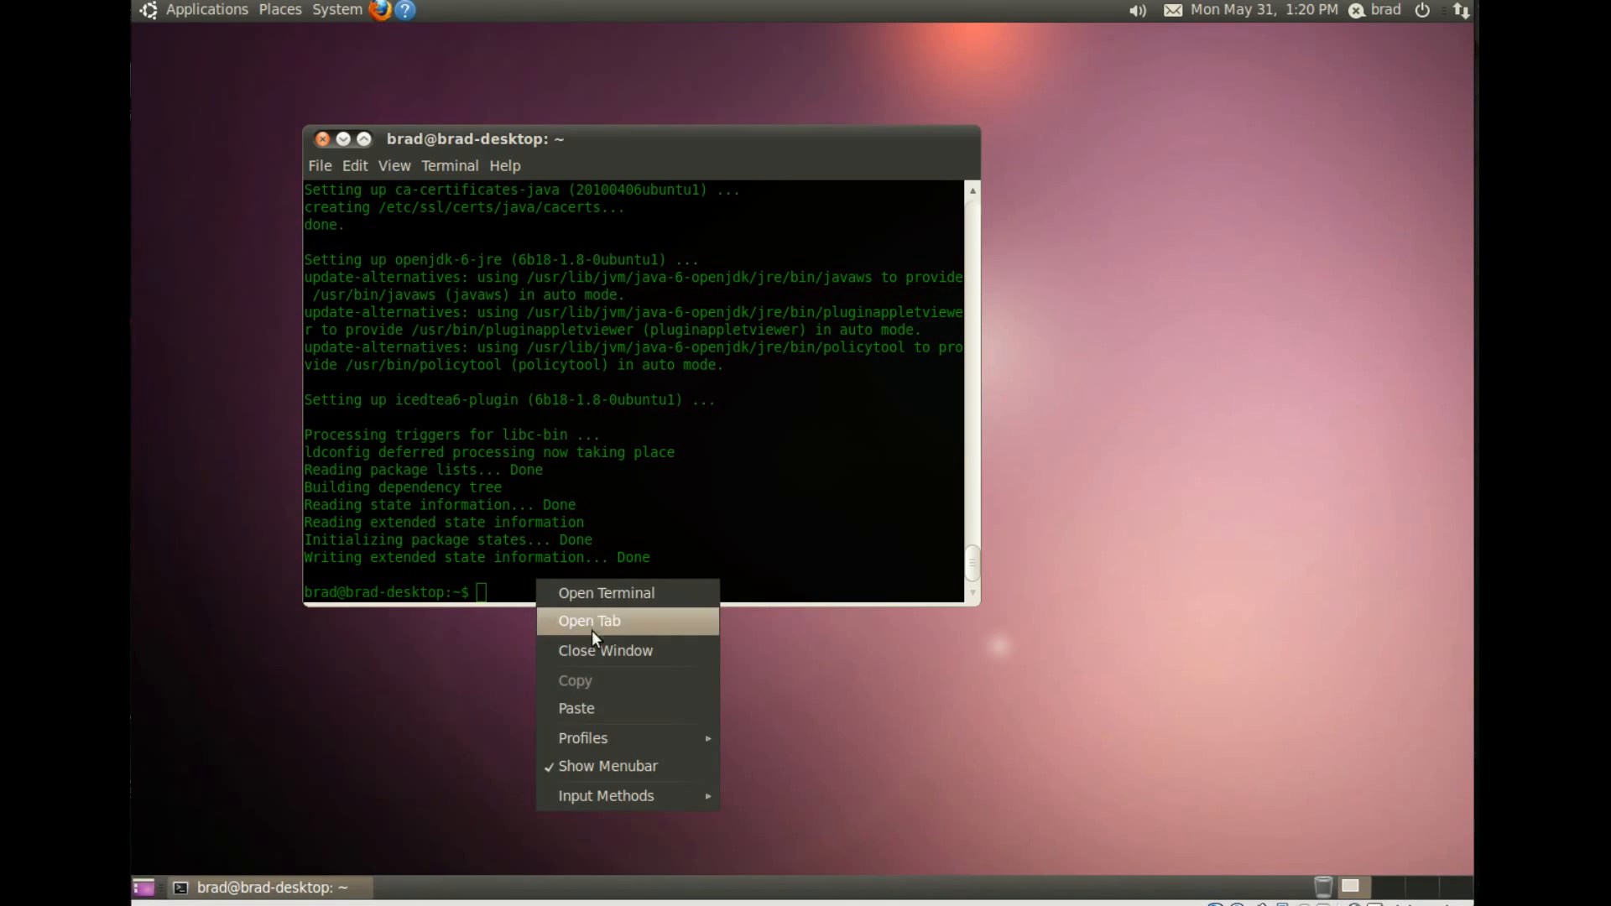
{"action": "mouse_move", "coordinate": [584, 708]}
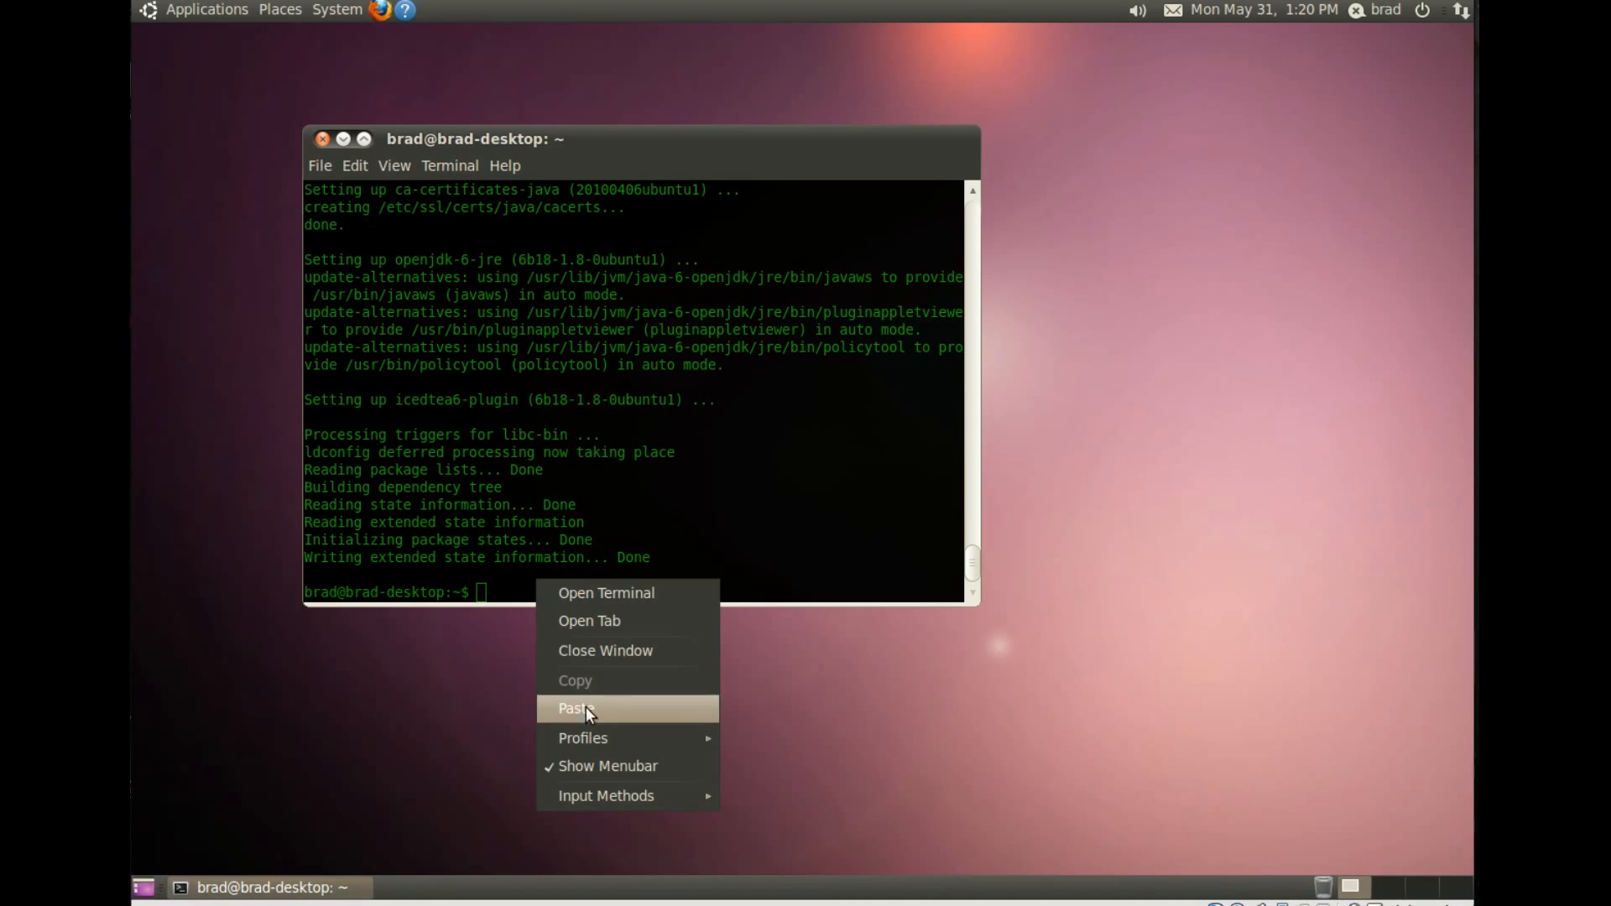
{"action": "left_click", "coordinate": [576, 709]}
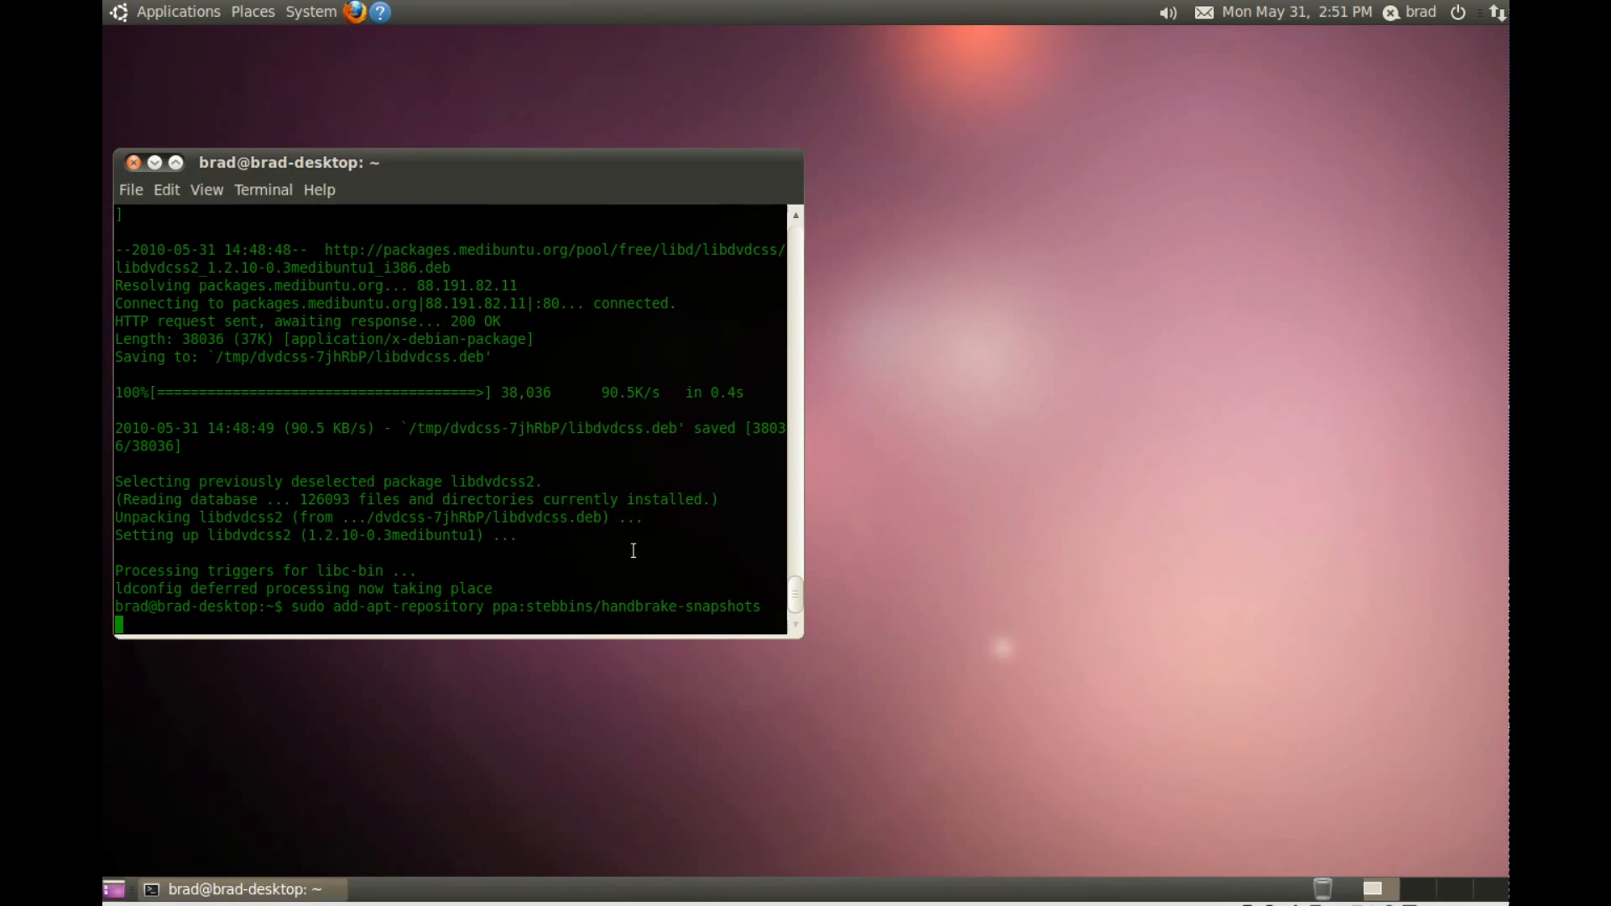
Step: Add the ppa:stebbins/handbrake-snapshots repository and run sudo apt-get update
{"action": "key", "text": "Return"}
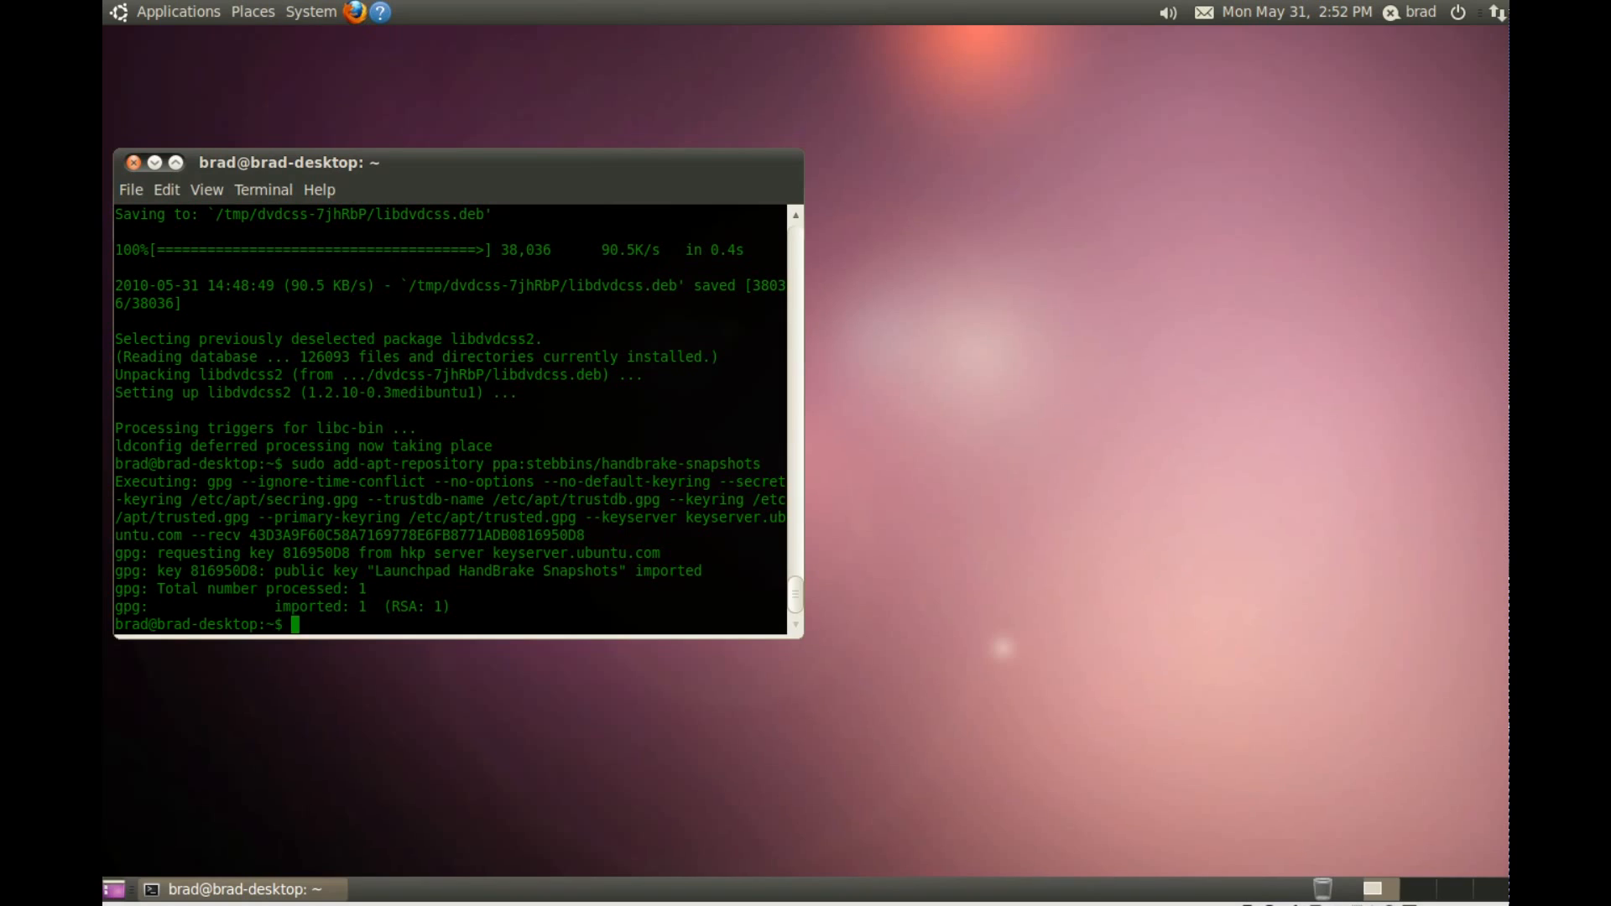
{"action": "mouse_move", "coordinate": [1171, 421]}
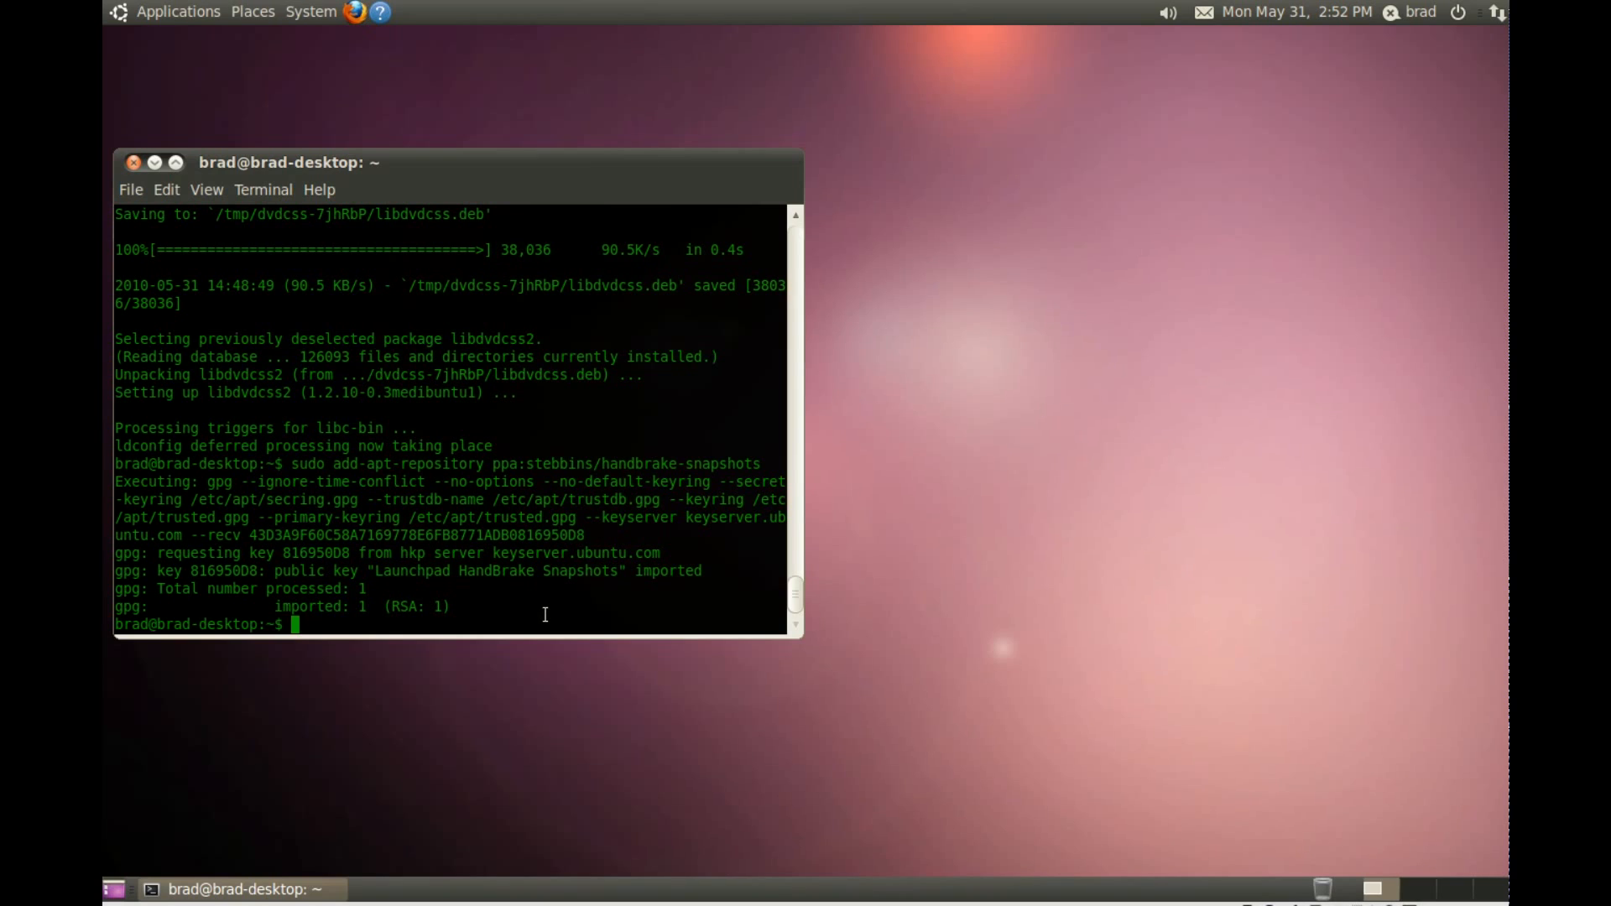
{"action": "type", "text": "sudo apt-get update"}
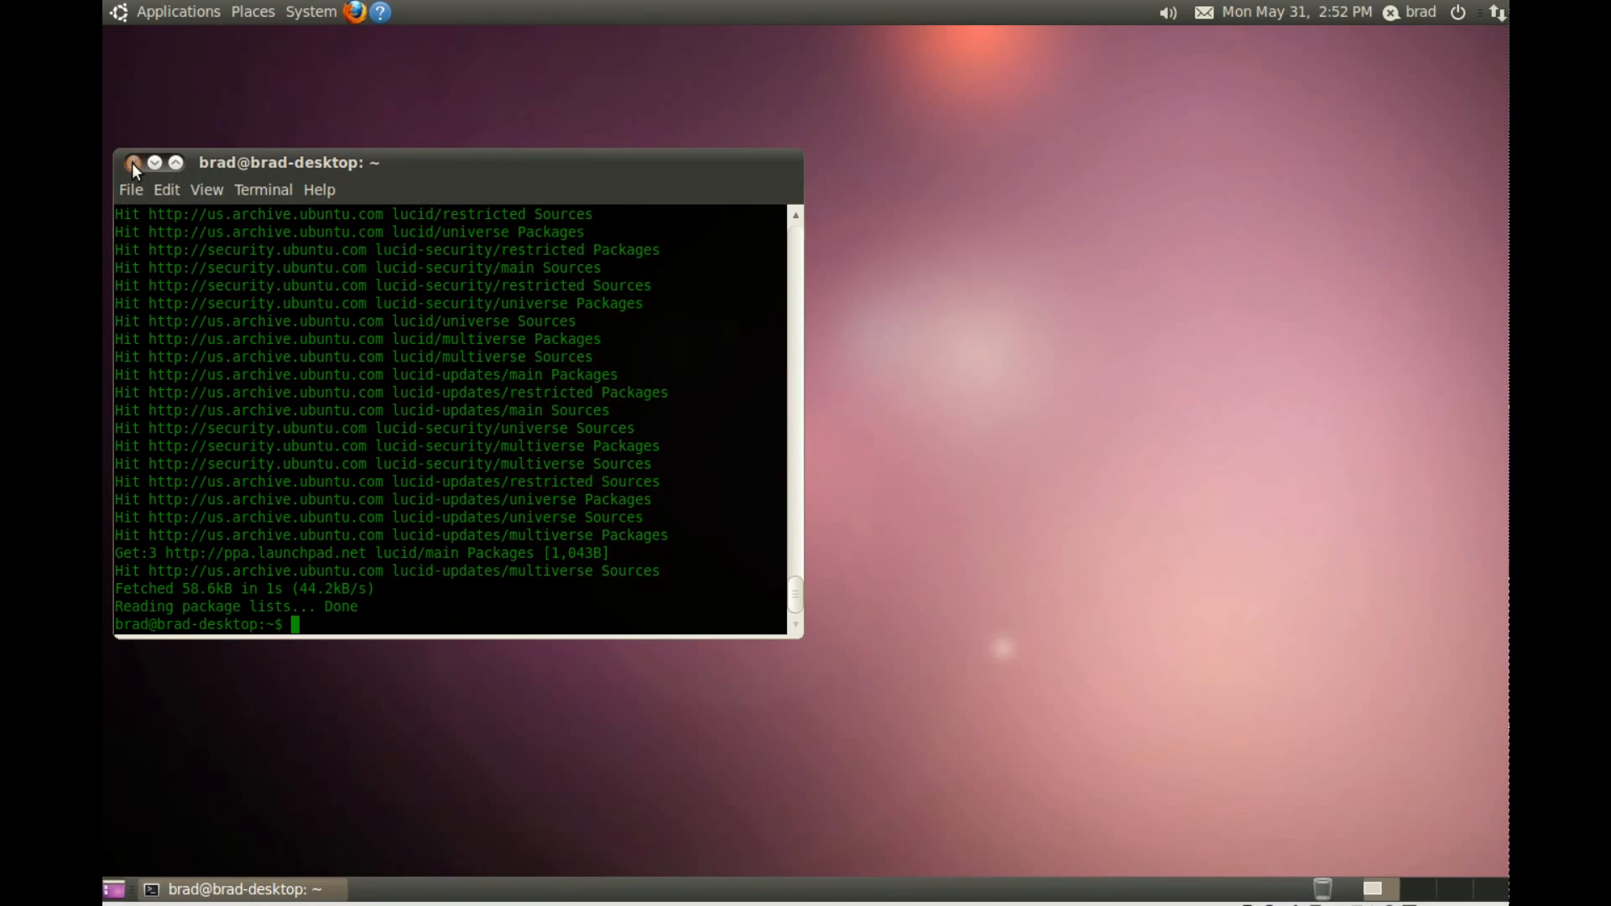
Step: Close the terminal and start Ubuntu Software Center from Applications
{"action": "left_click", "coordinate": [133, 167]}
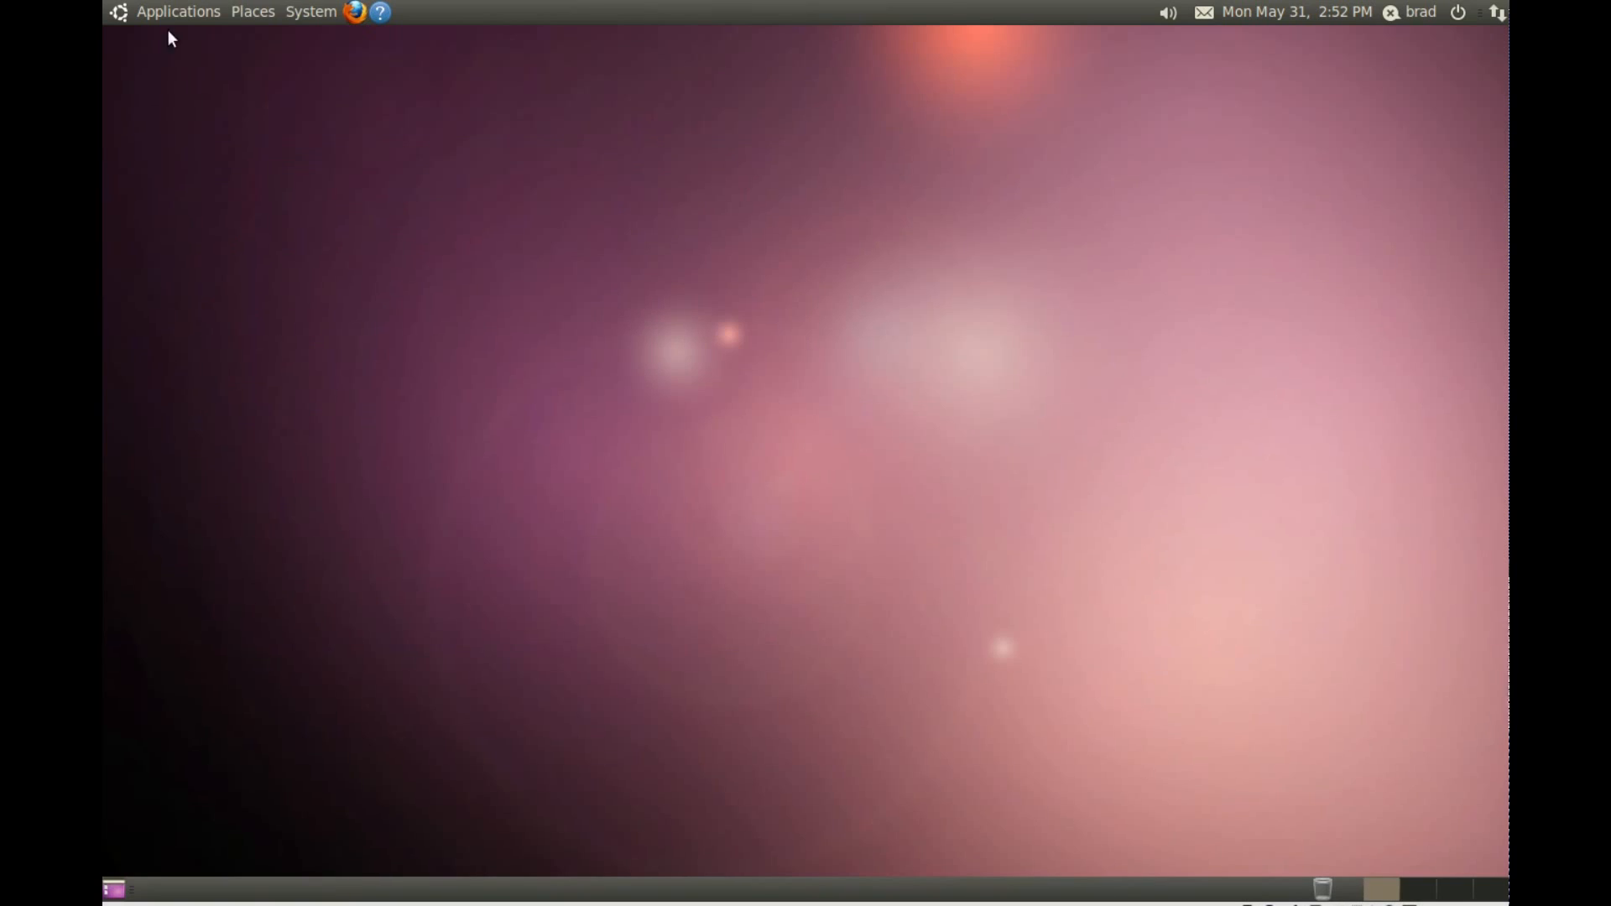
{"action": "left_click", "coordinate": [178, 11]}
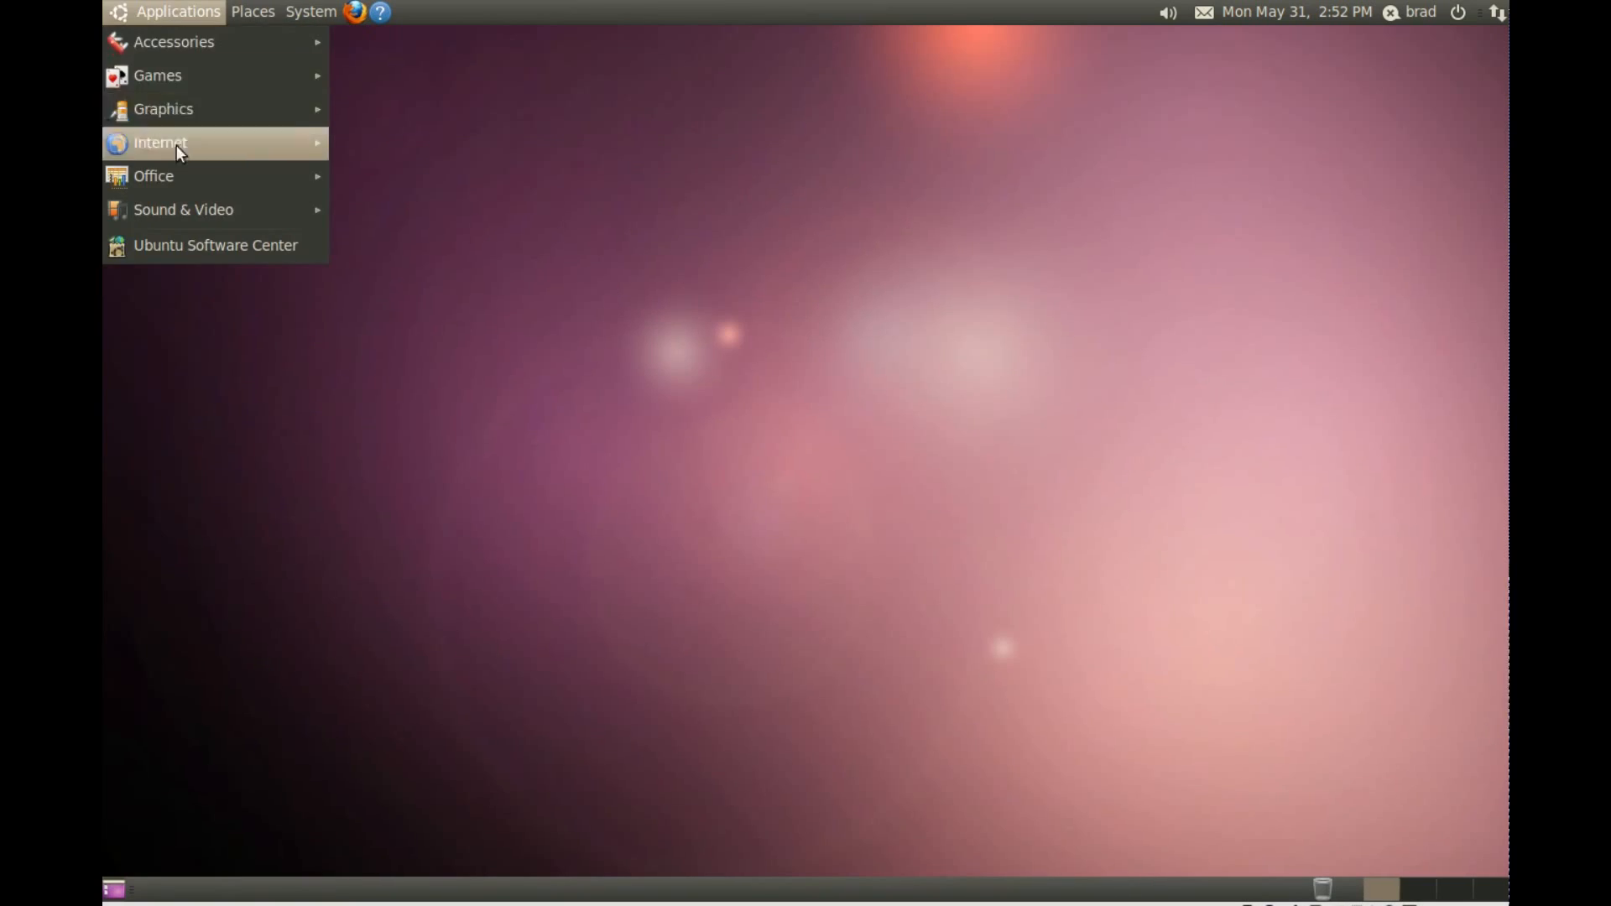
{"action": "left_click", "coordinate": [198, 254]}
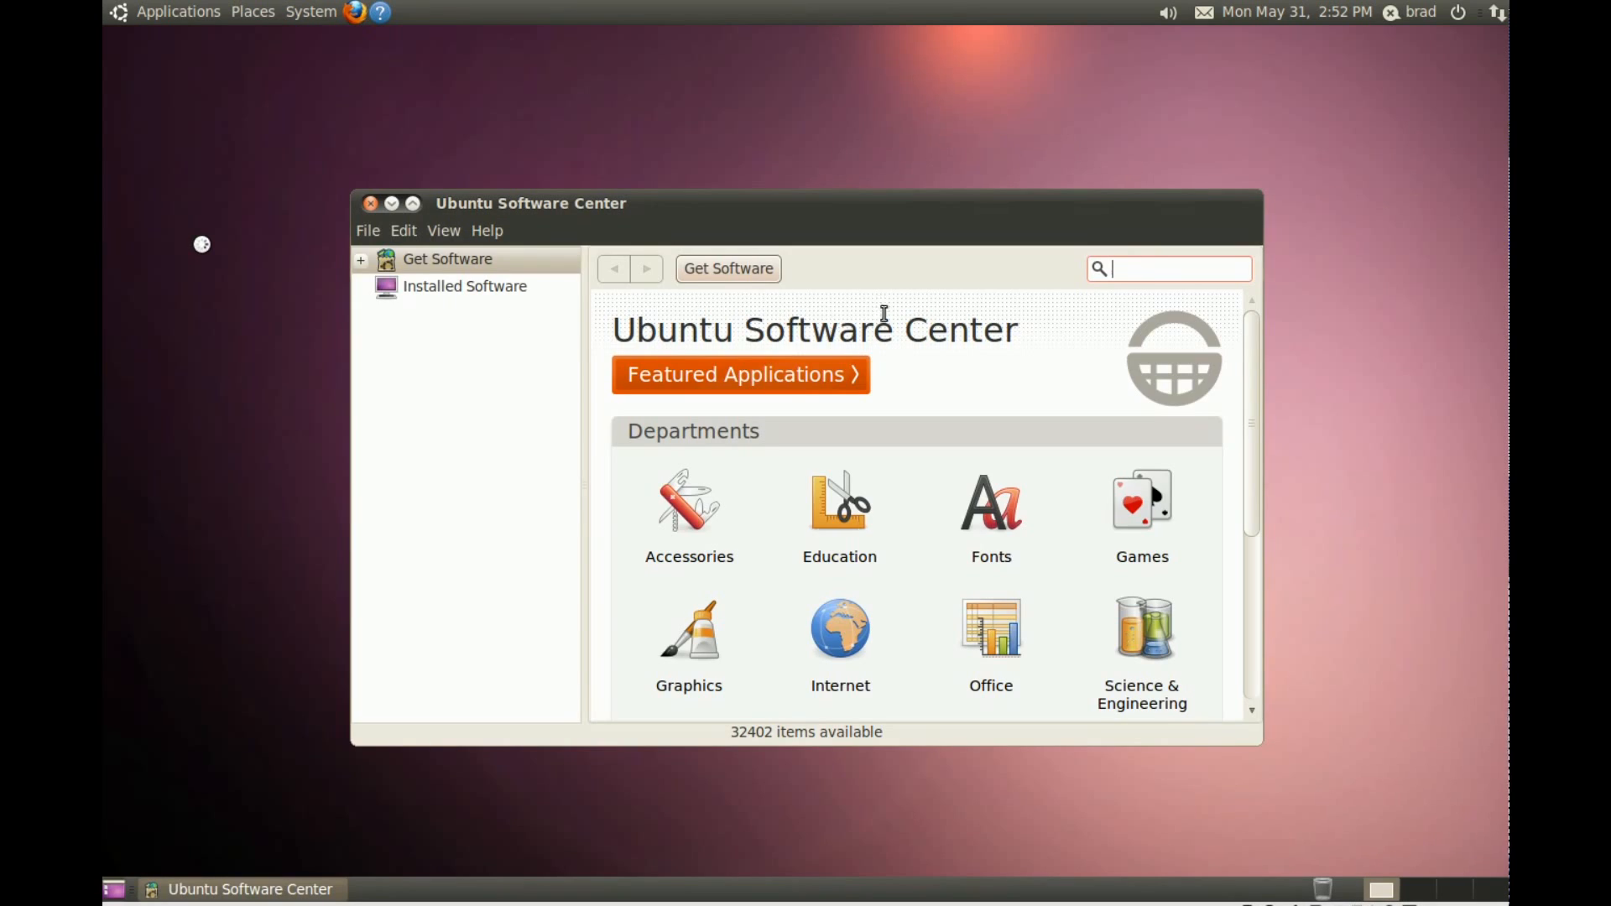
{"action": "mouse_move", "coordinate": [1138, 269]}
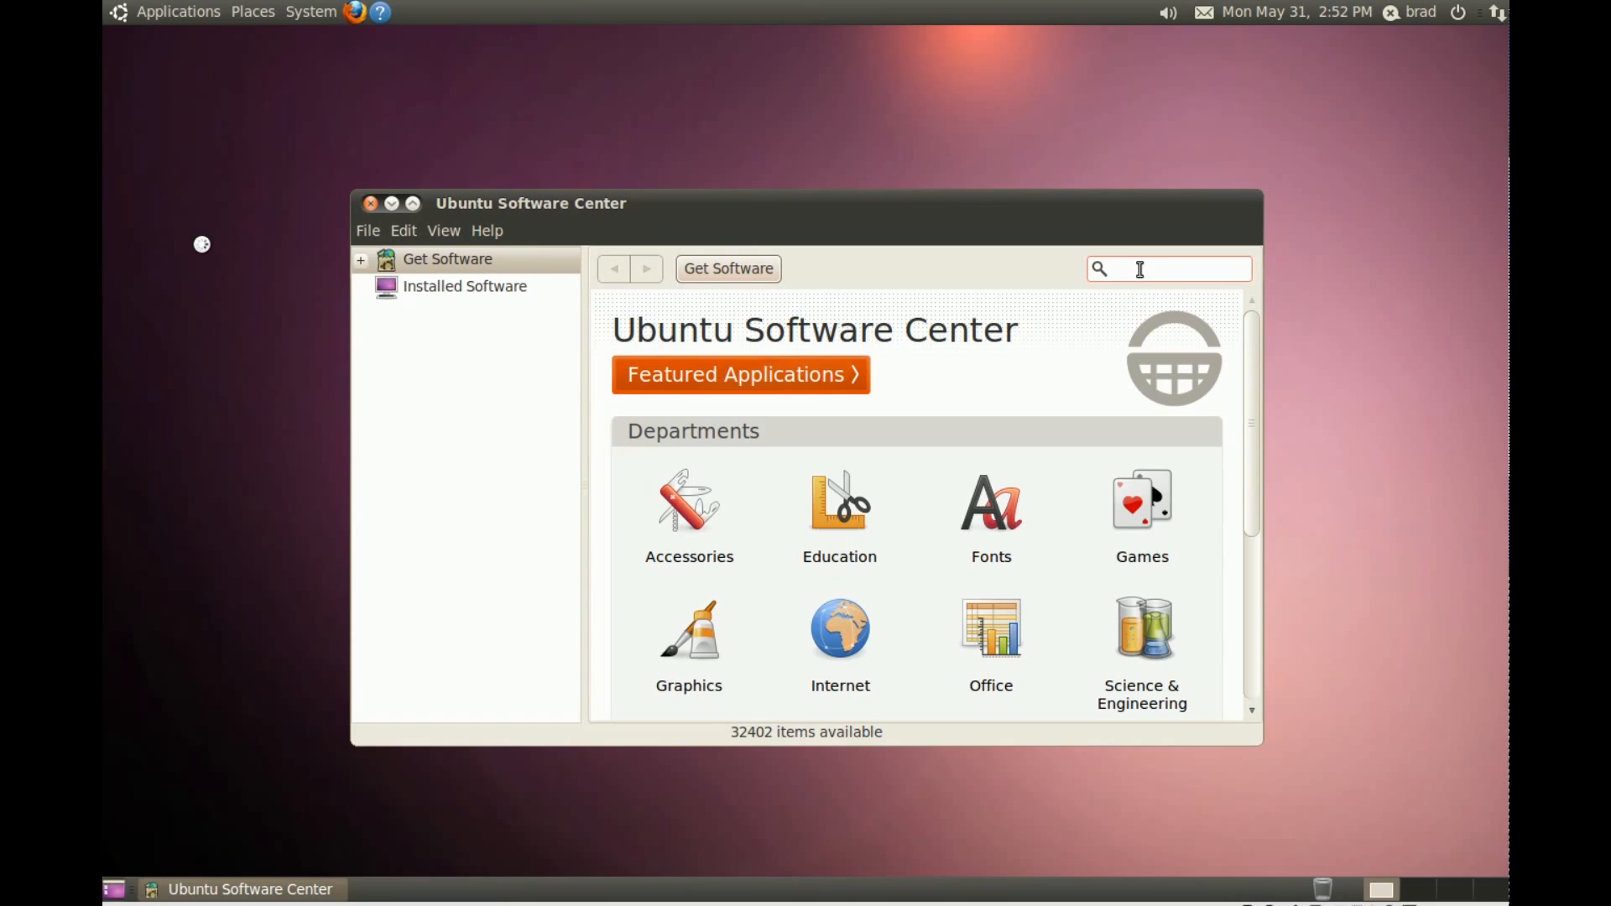
Step: Search for 'handbrake' and install the GTK GUI DVD ripper result
{"action": "type", "text": "handbrak"}
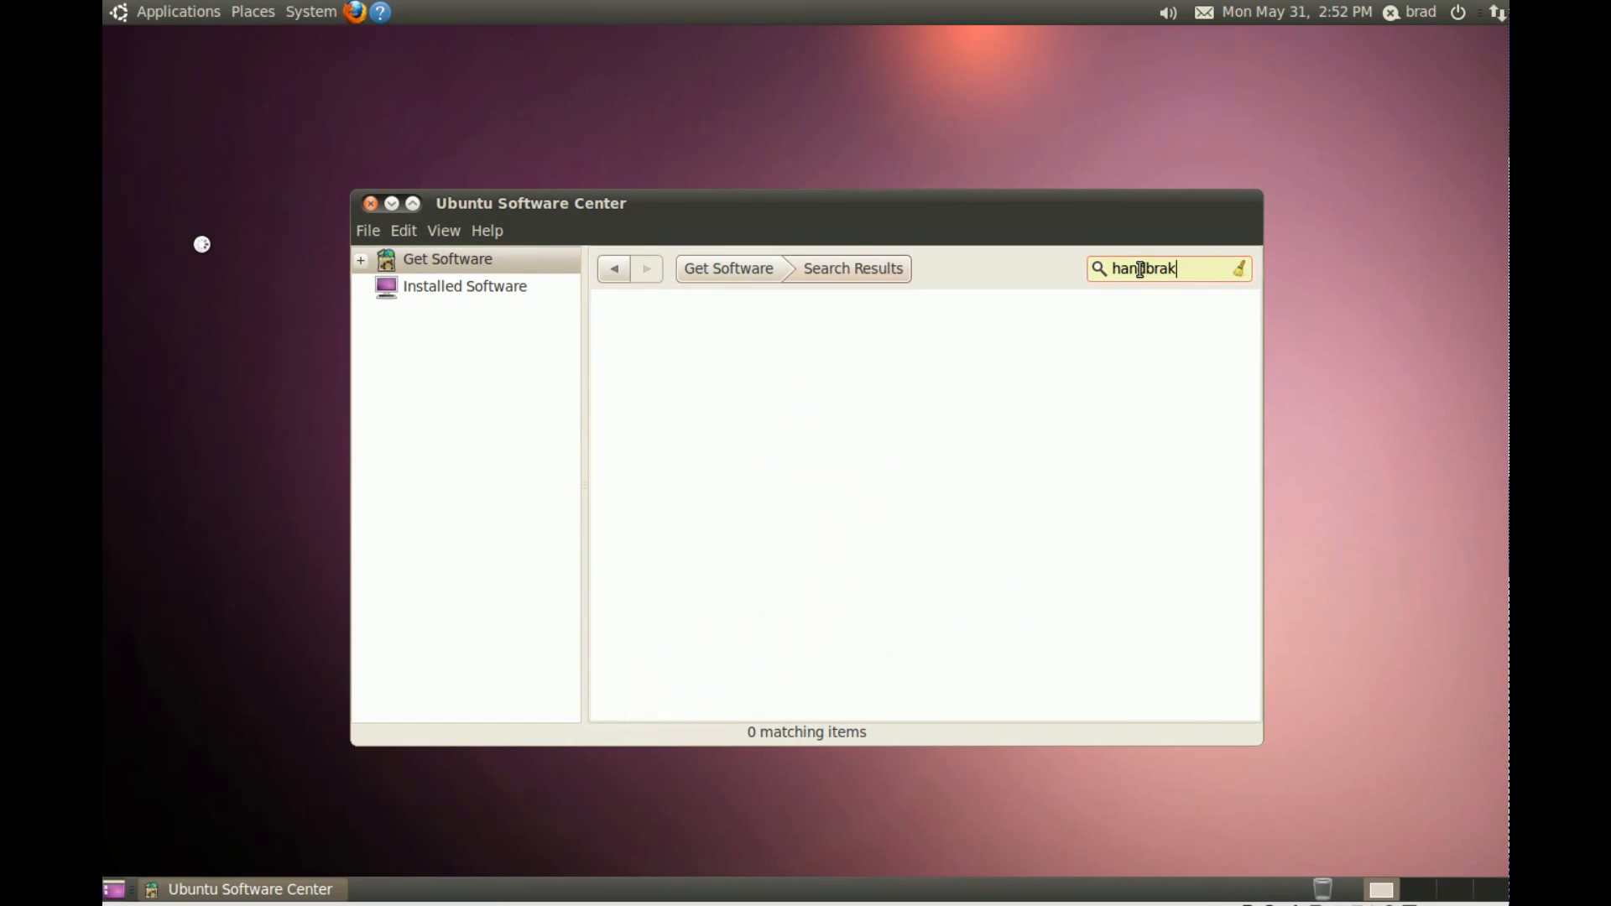
{"action": "type", "text": "handbrake"}
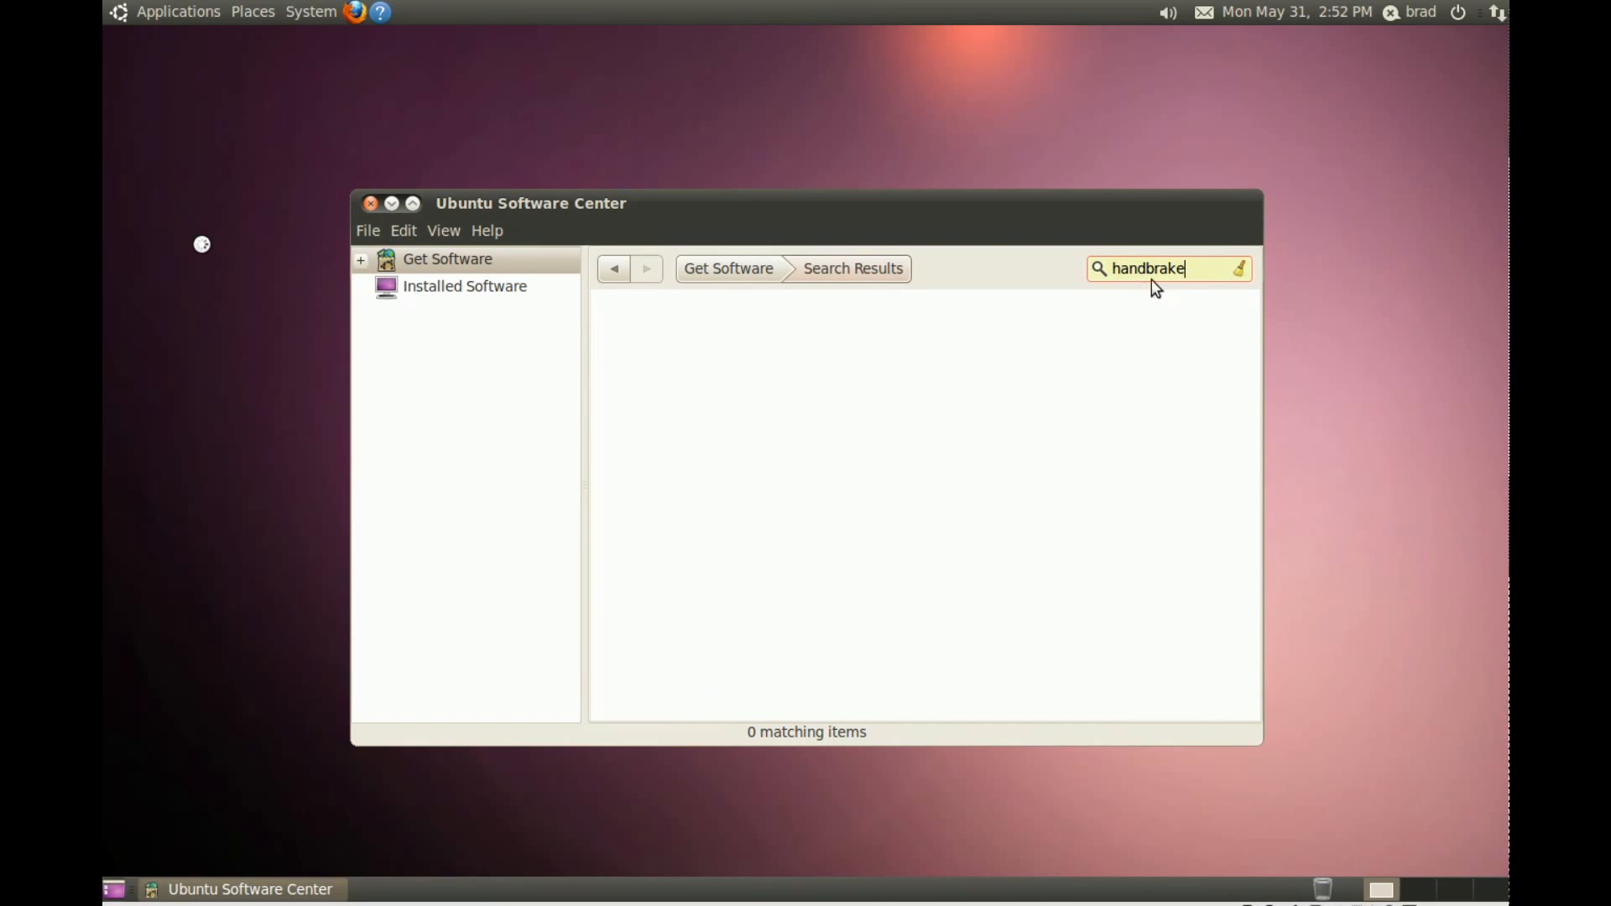
{"action": "mouse_move", "coordinate": [1103, 278]}
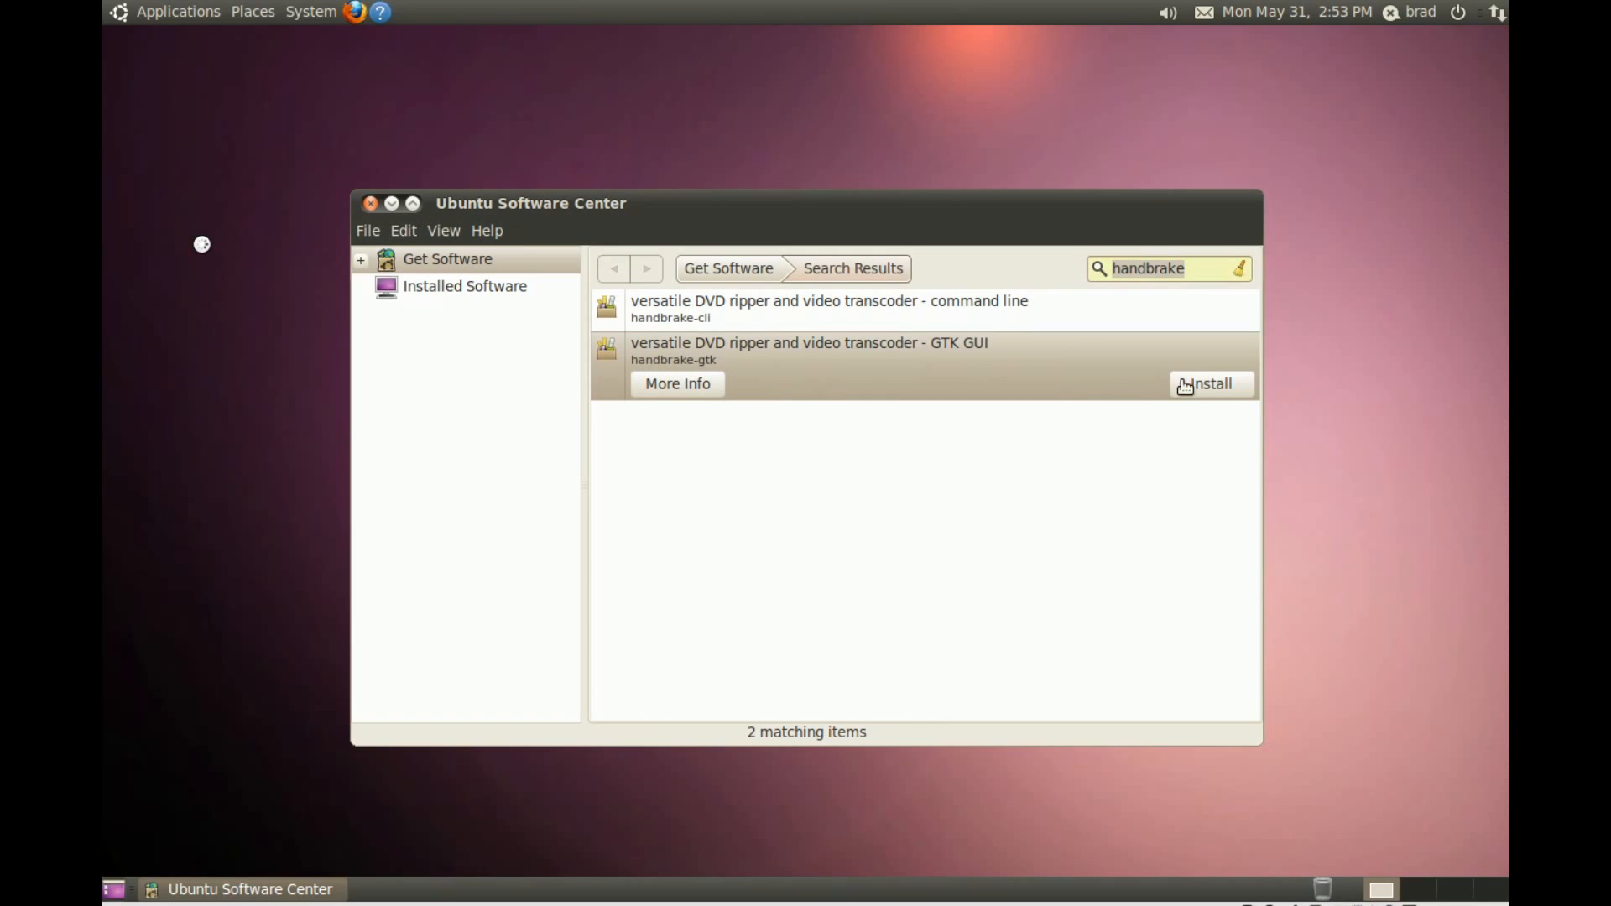
{"action": "left_click", "coordinate": [1210, 383]}
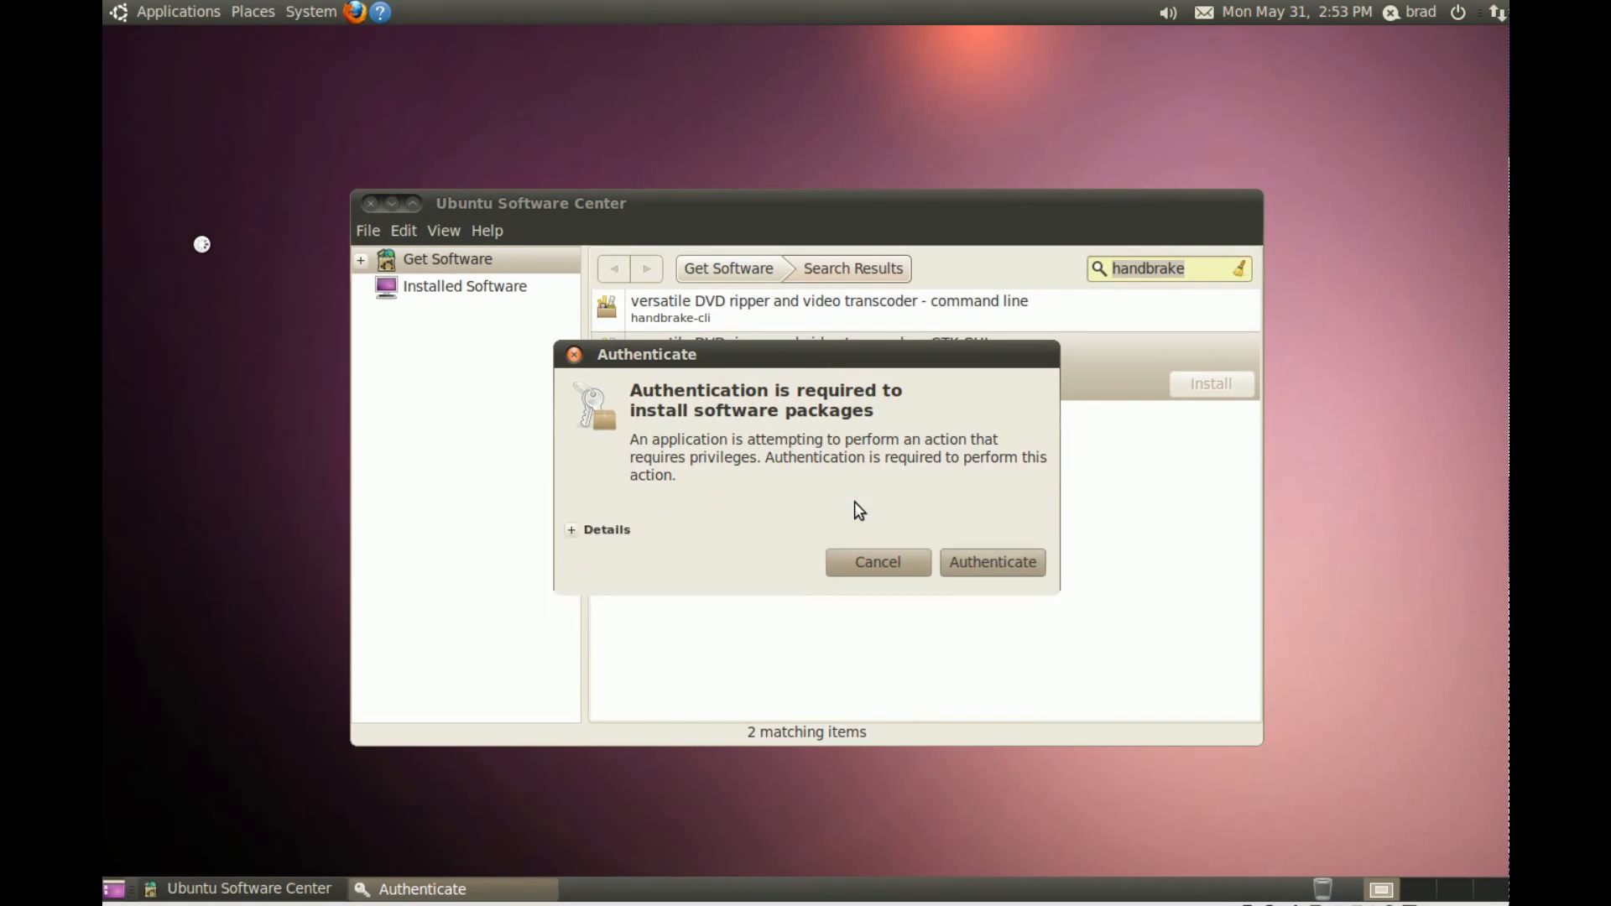
Step: Authenticate the HandBrake GTK GUI install, then close Software Center when done
{"action": "left_click", "coordinate": [990, 562]}
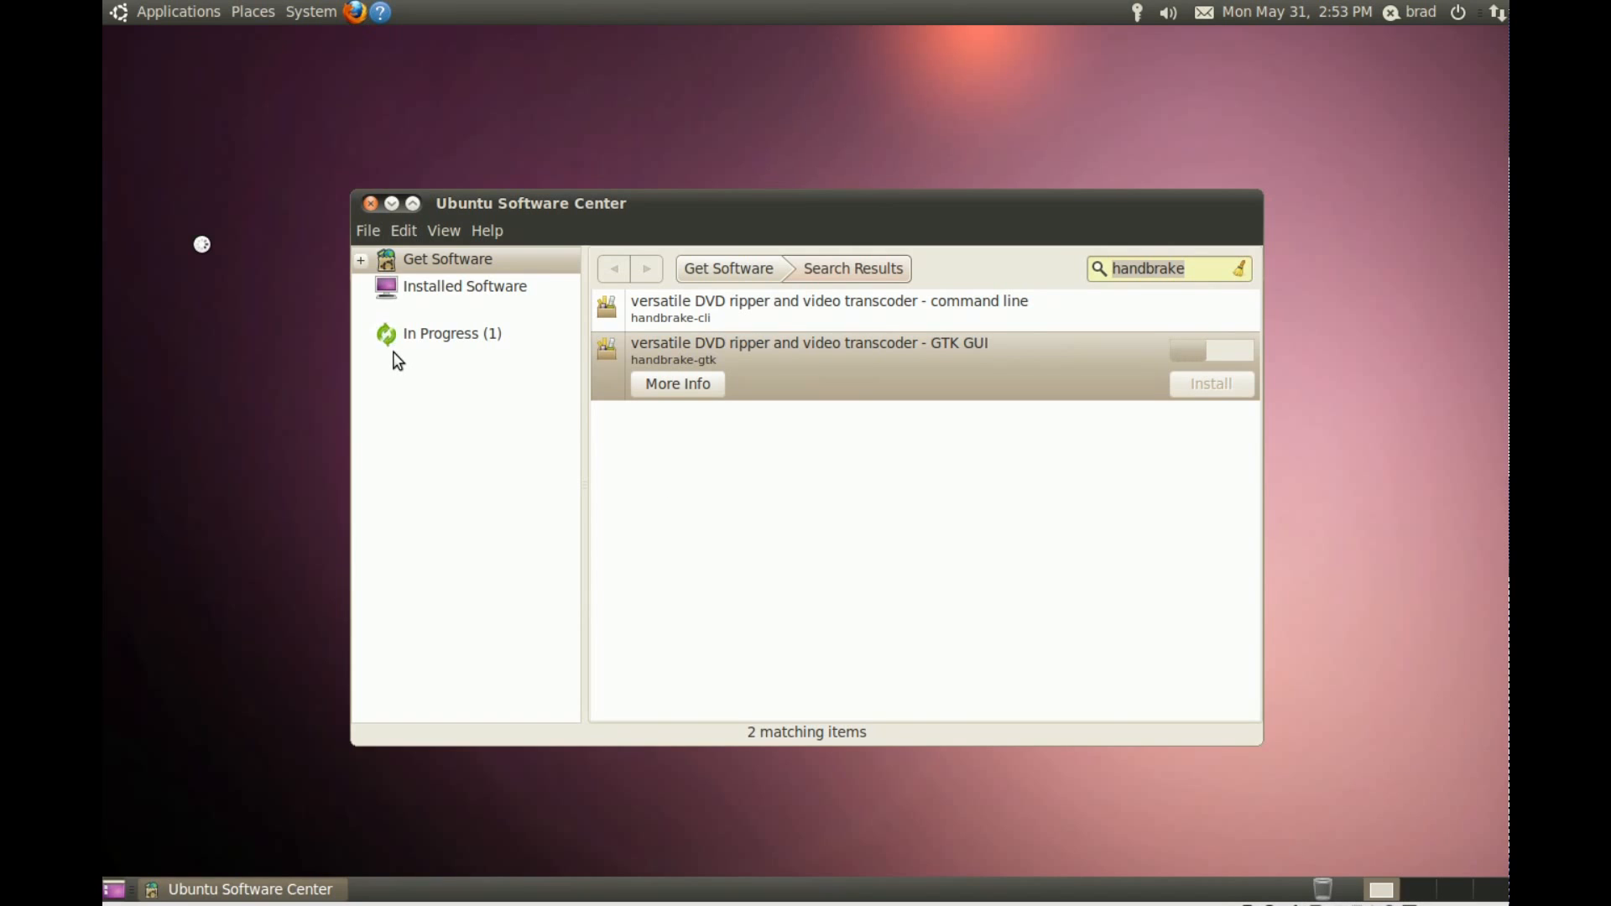
{"action": "mouse_move", "coordinate": [408, 366]}
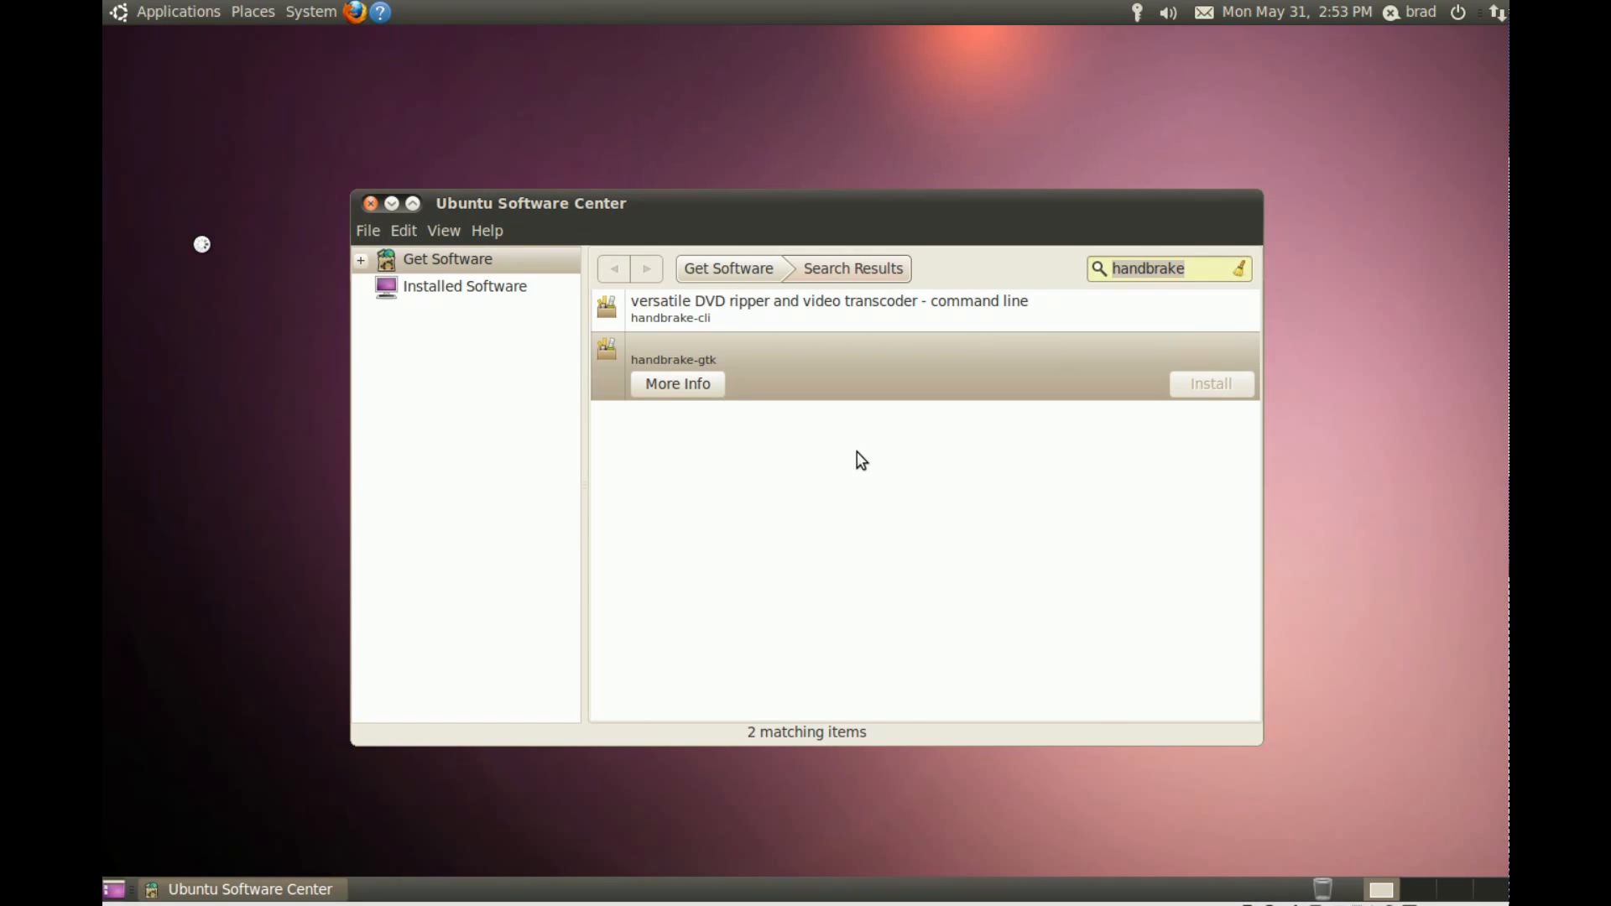
{"action": "left_click", "coordinate": [1210, 384]}
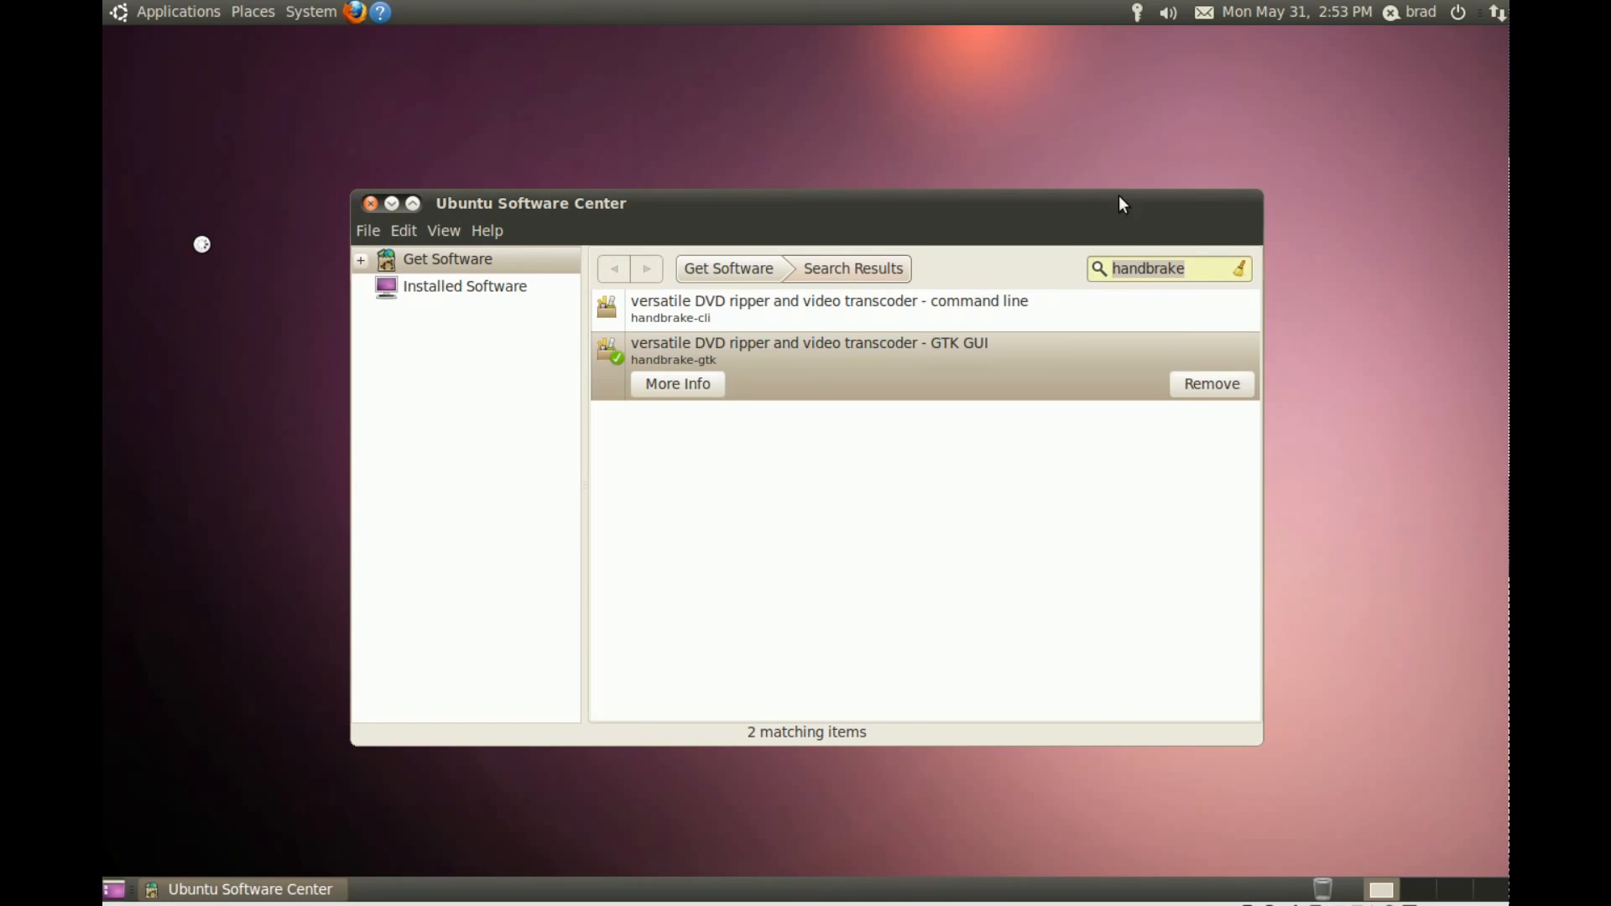
{"action": "left_click", "coordinate": [370, 202]}
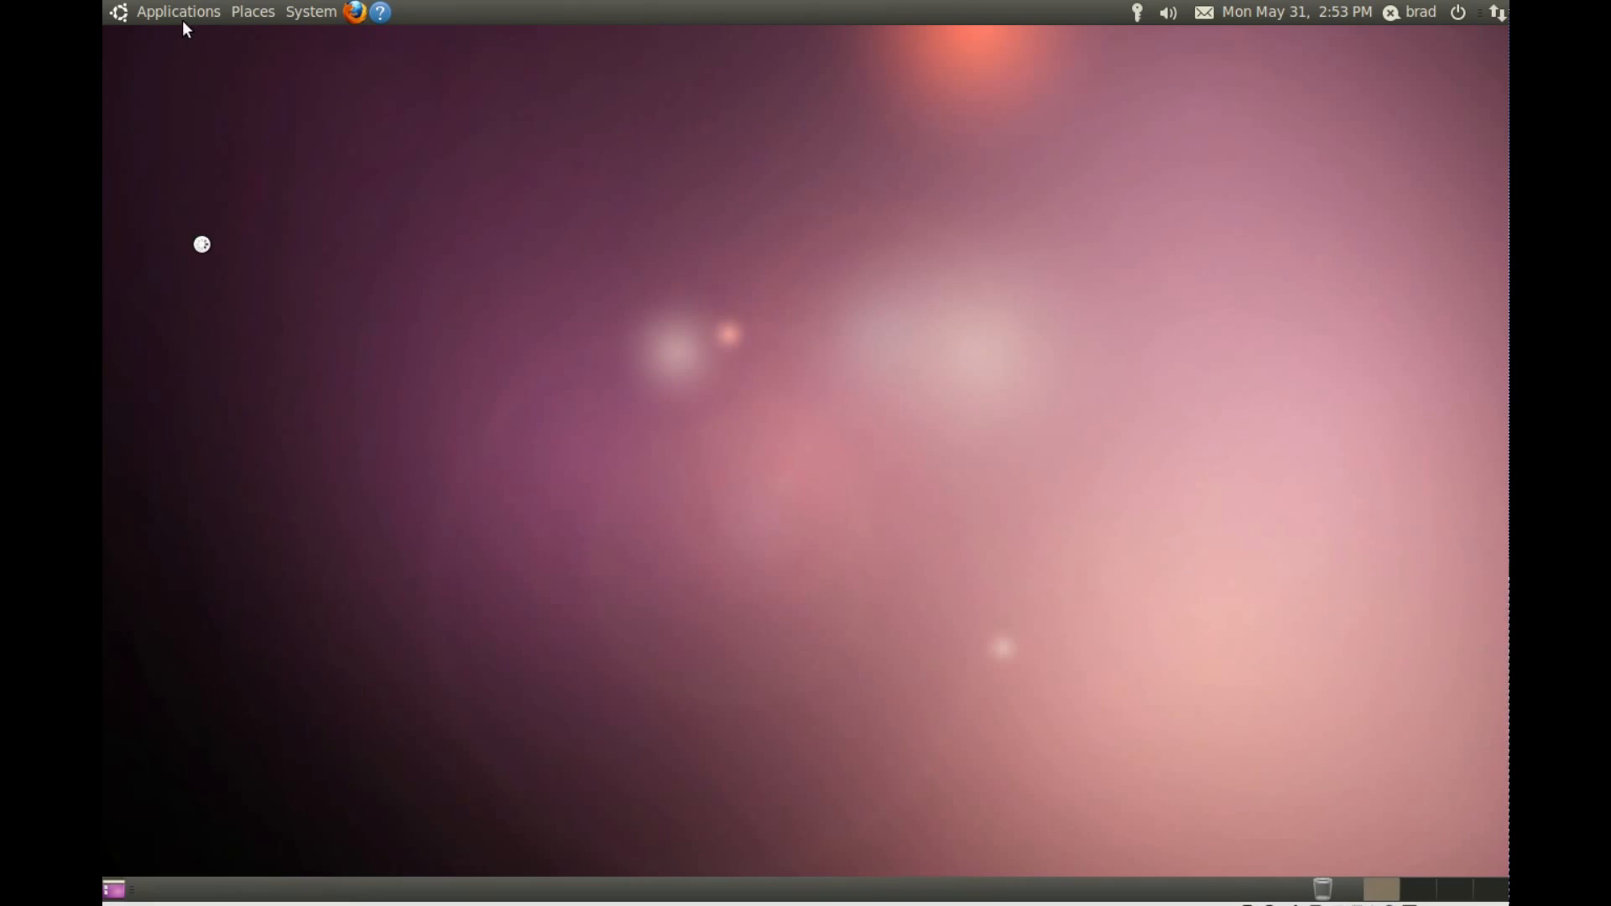
Step: Start HandBrake from the Applications > Sound & Video menu
{"action": "left_click", "coordinate": [178, 11]}
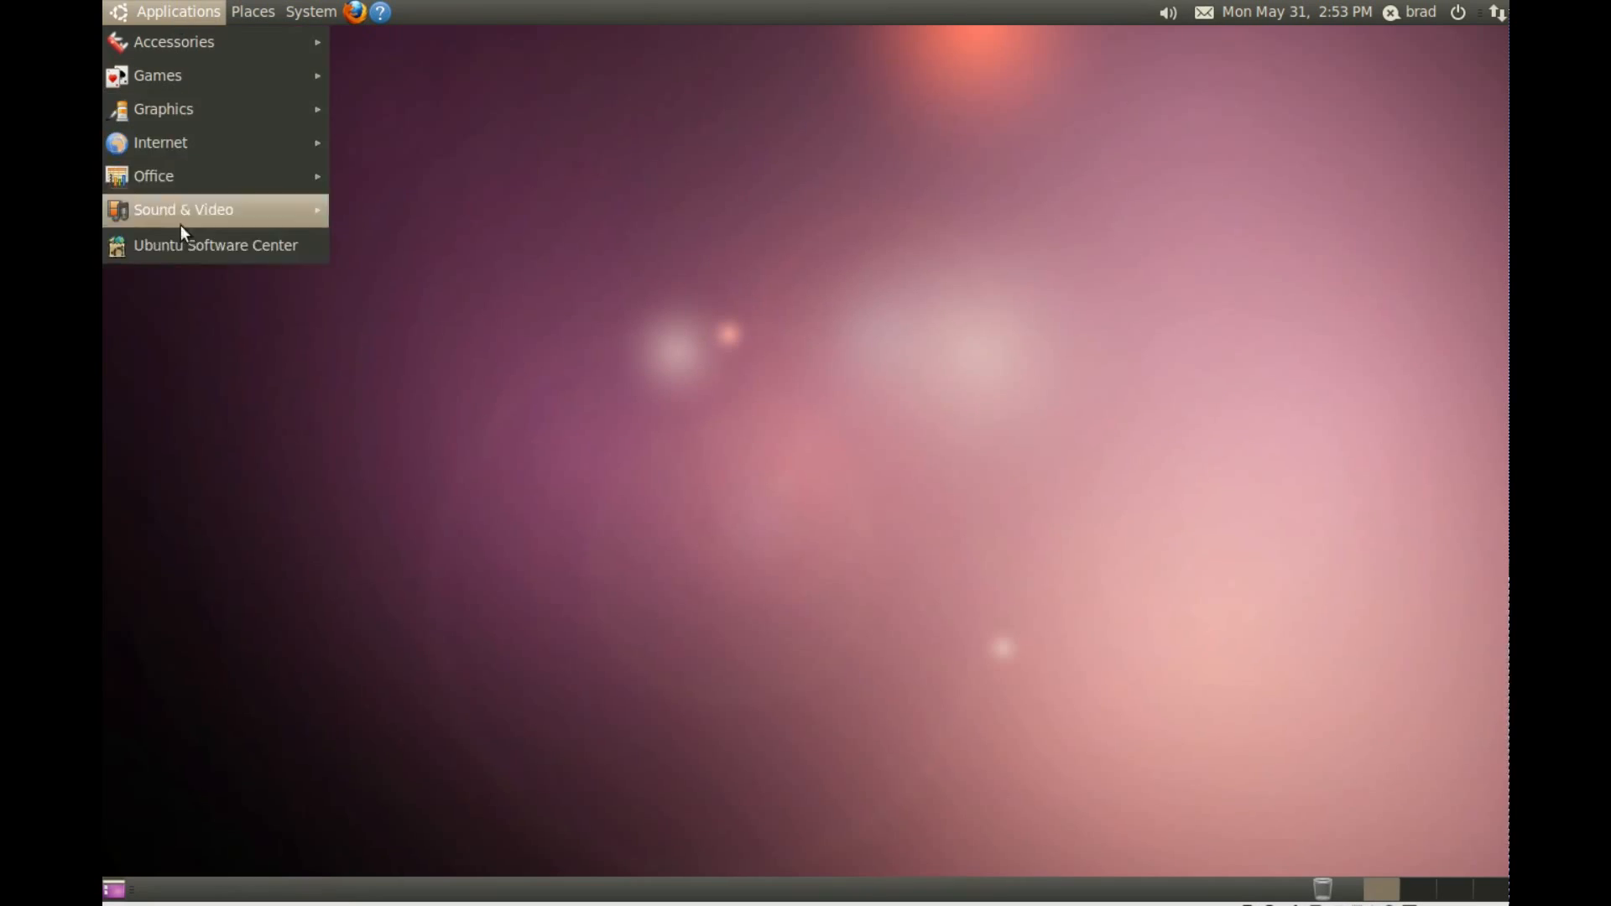
{"action": "left_click", "coordinate": [433, 252]}
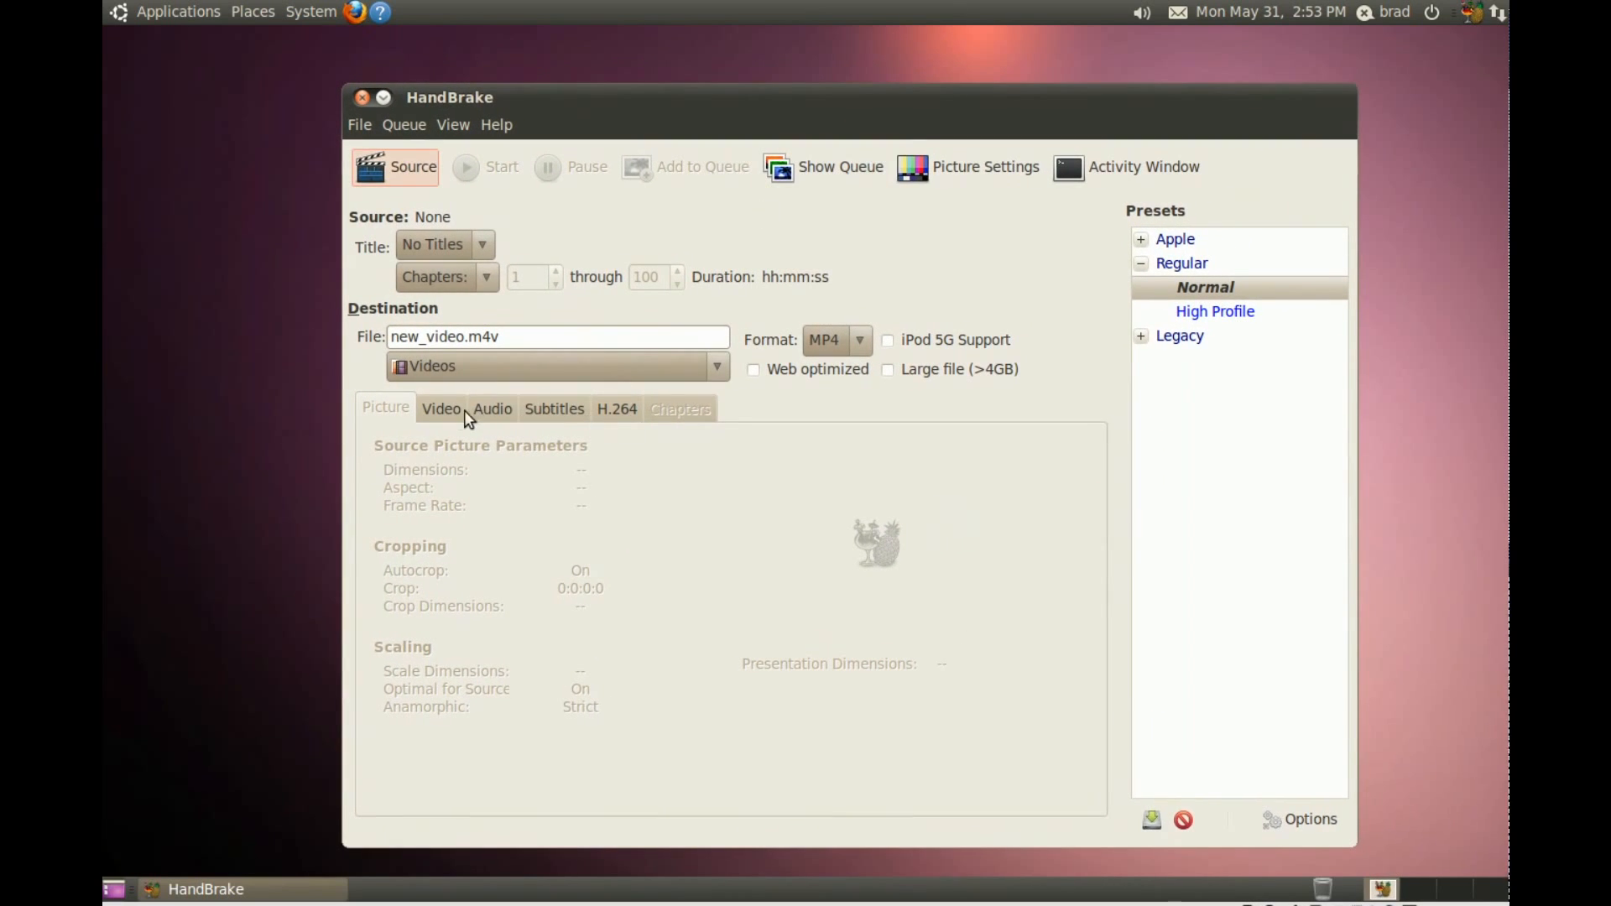
Step: Cycle through Video, Subtitles, H.264, Picture tabs, ending on H.264 options
{"action": "left_click", "coordinate": [440, 407]}
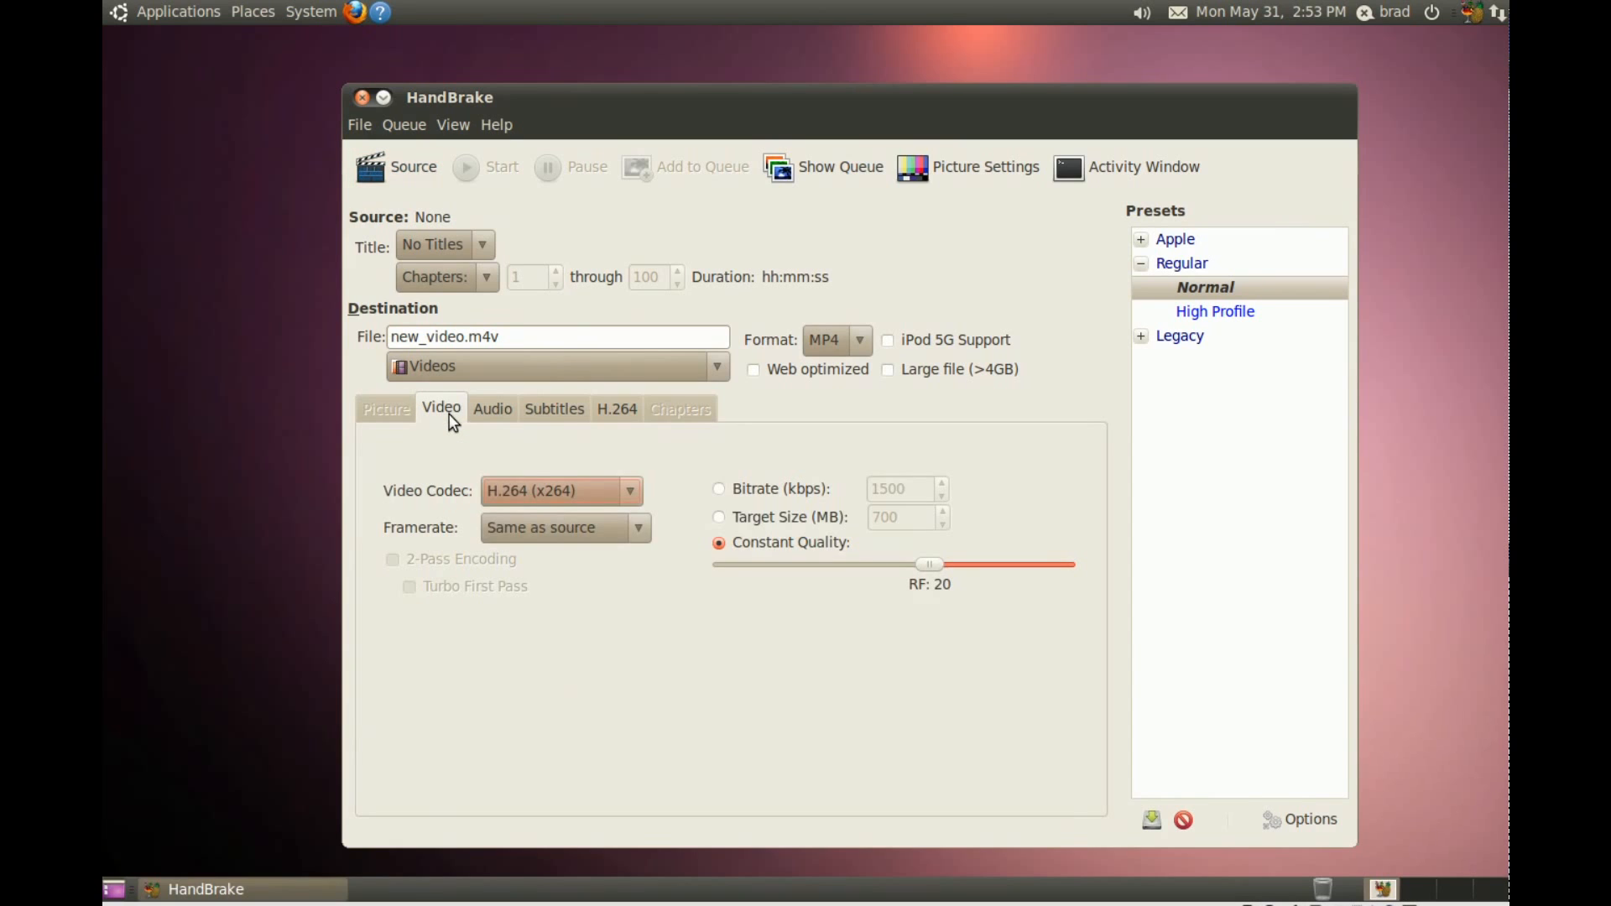
{"action": "left_click", "coordinate": [554, 408]}
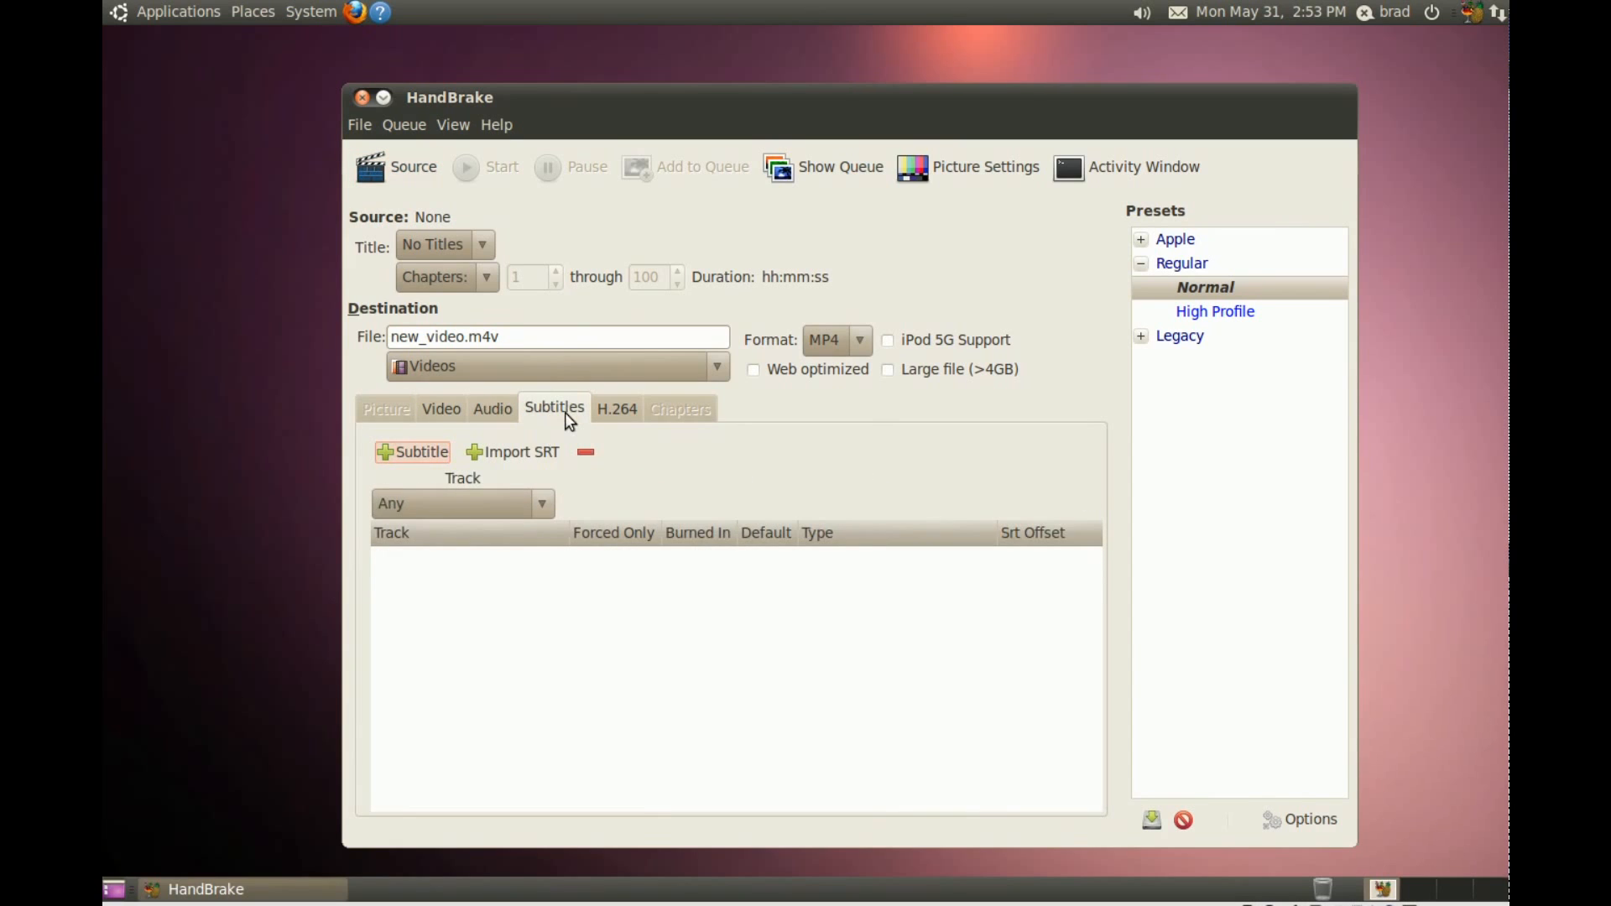
{"action": "left_click", "coordinate": [617, 408]}
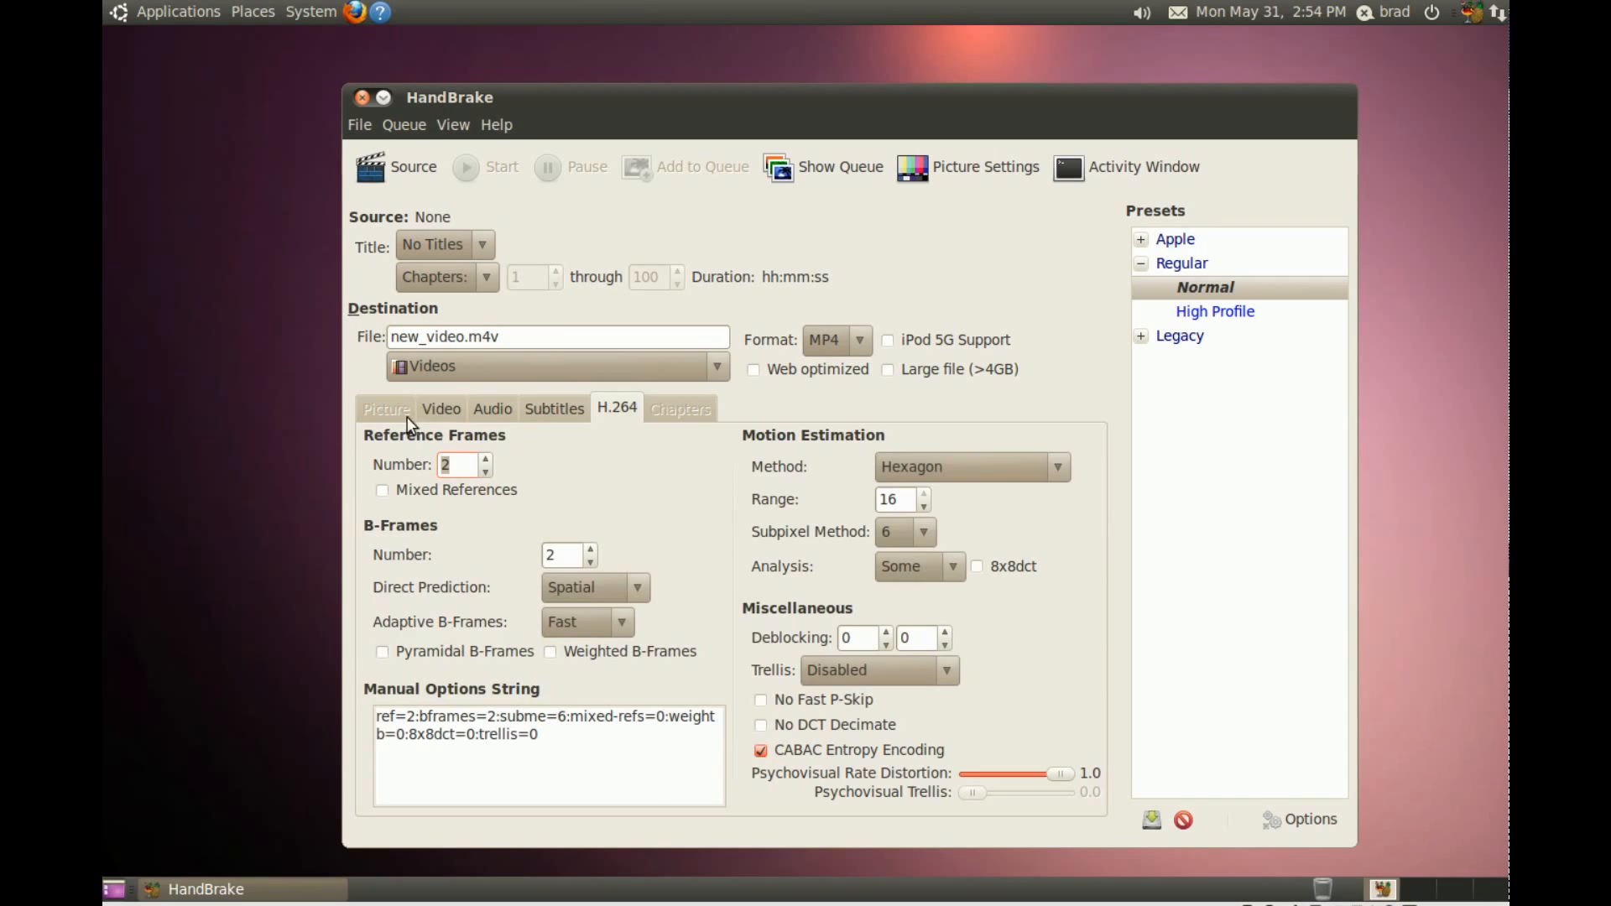
{"action": "left_click", "coordinate": [385, 407]}
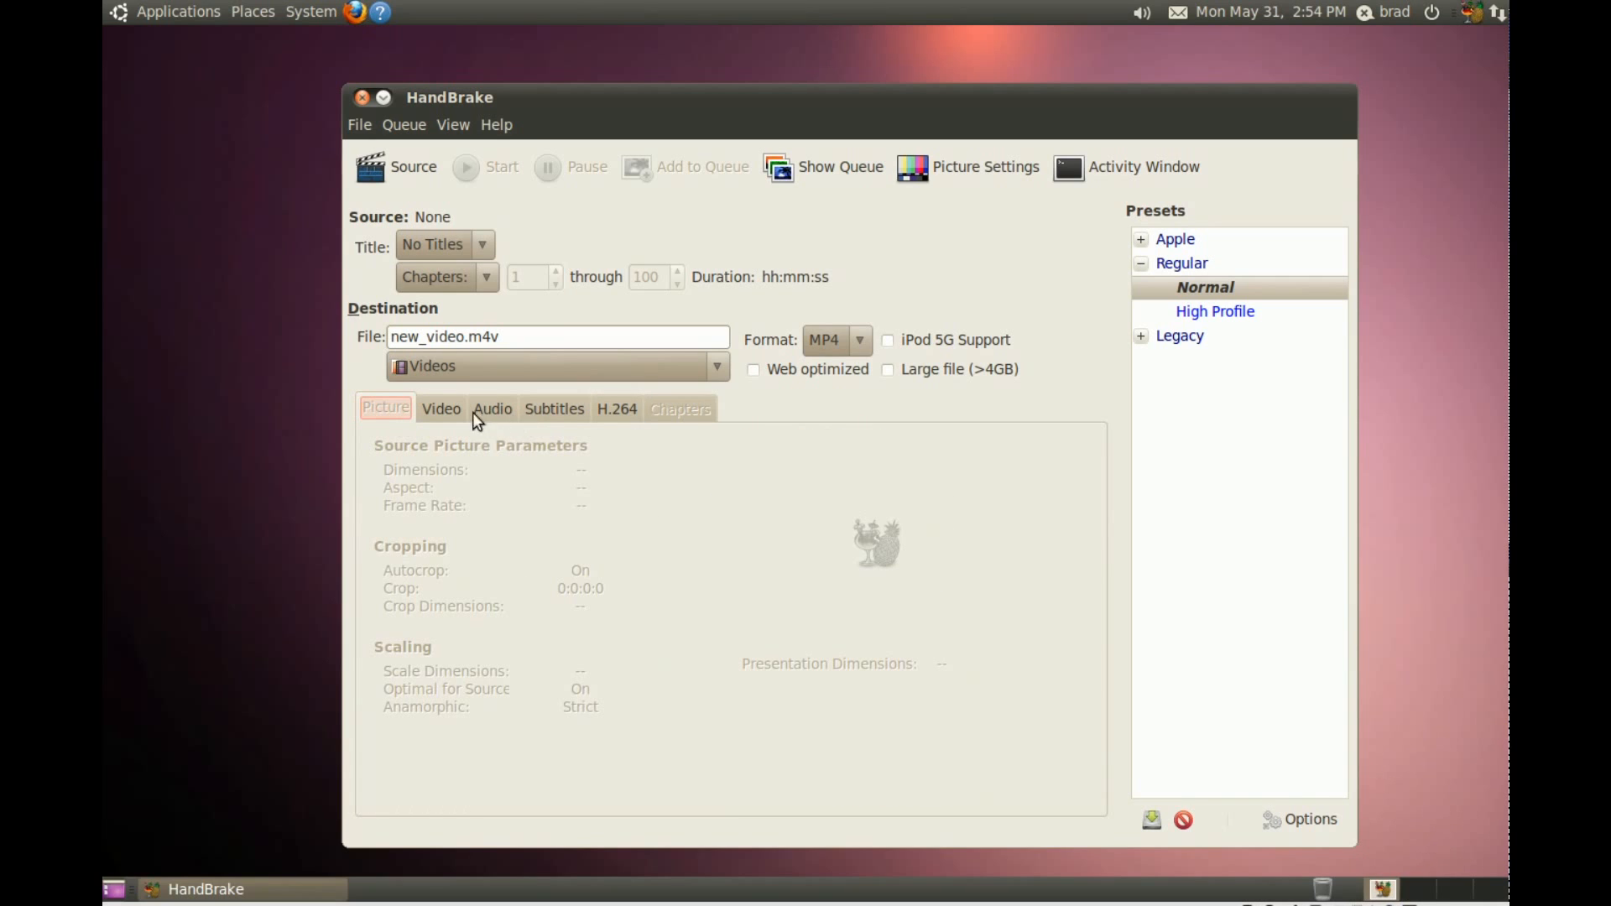
{"action": "left_click", "coordinate": [554, 407]}
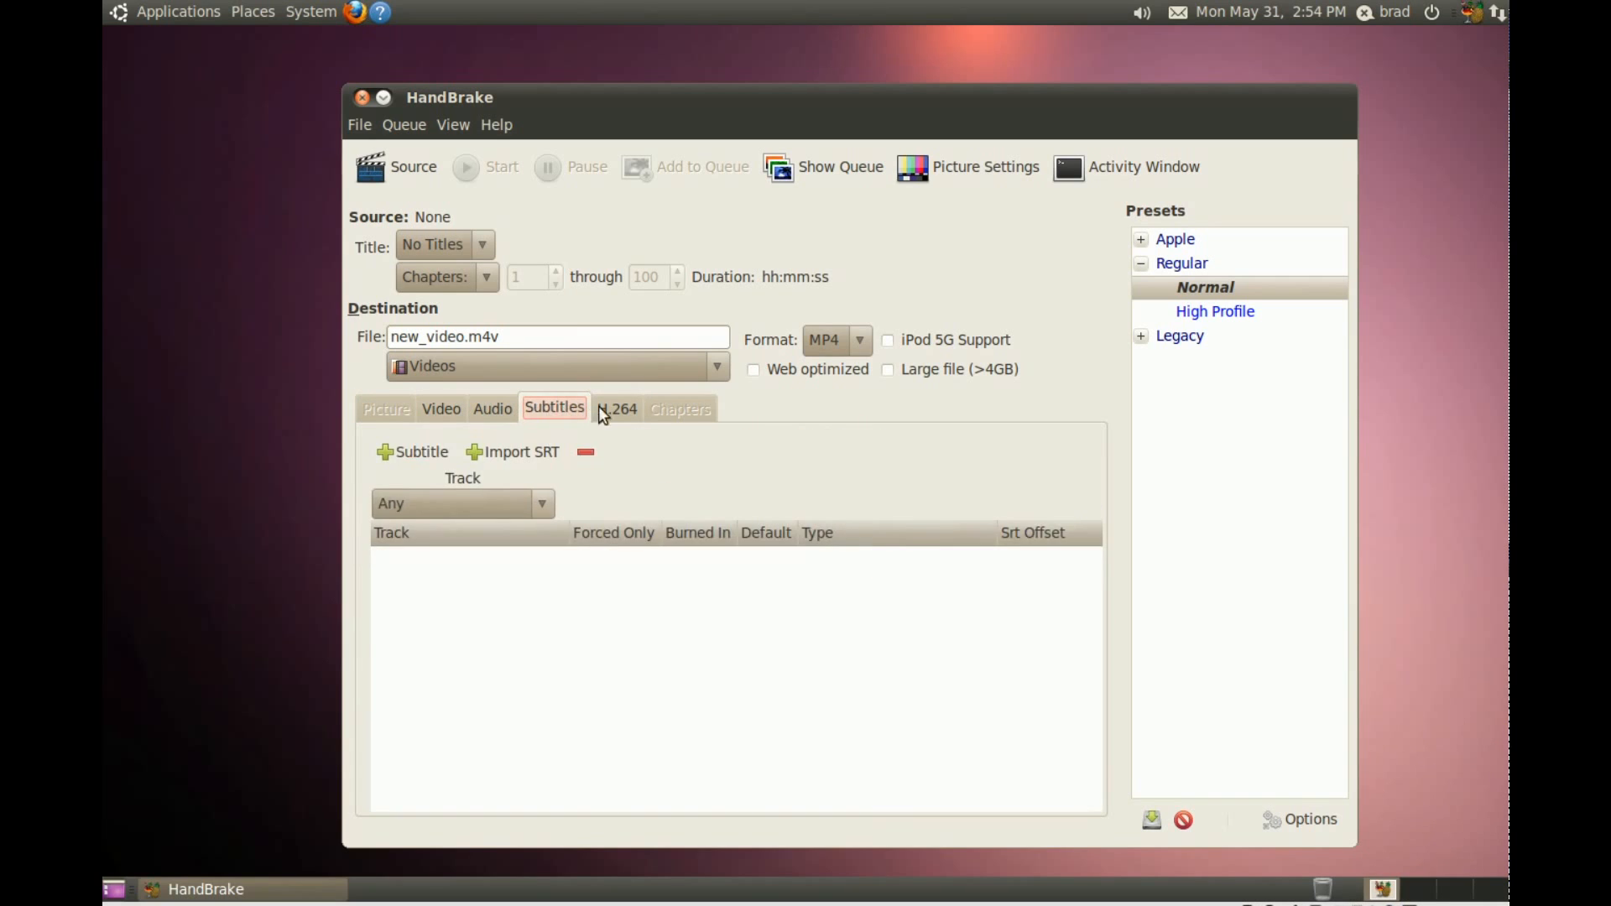
{"action": "left_click", "coordinate": [617, 408]}
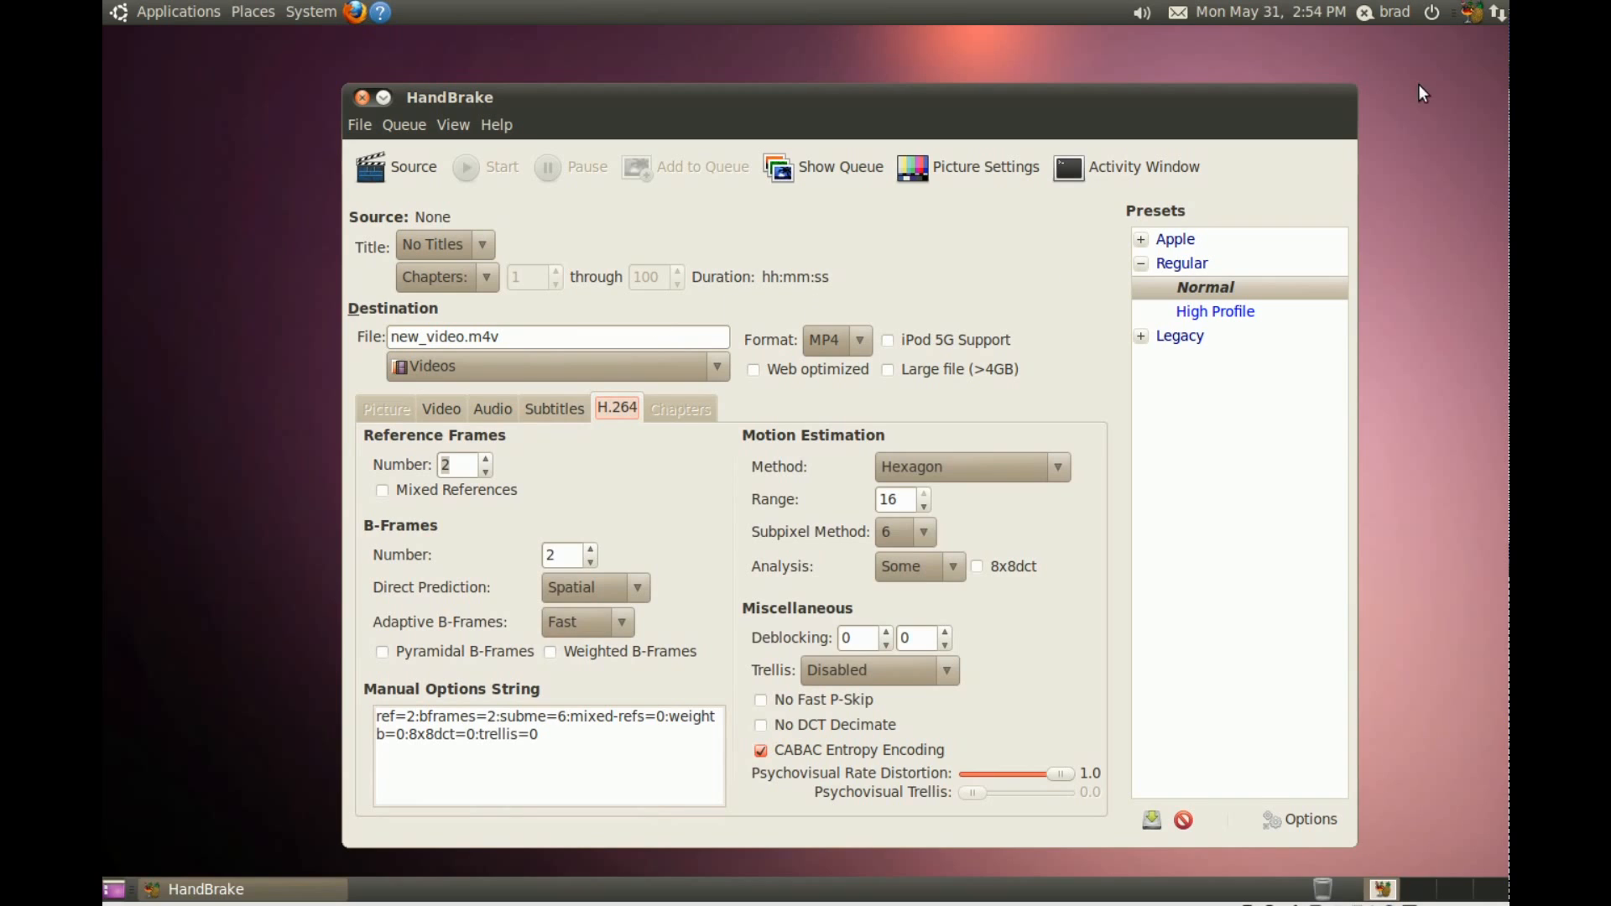